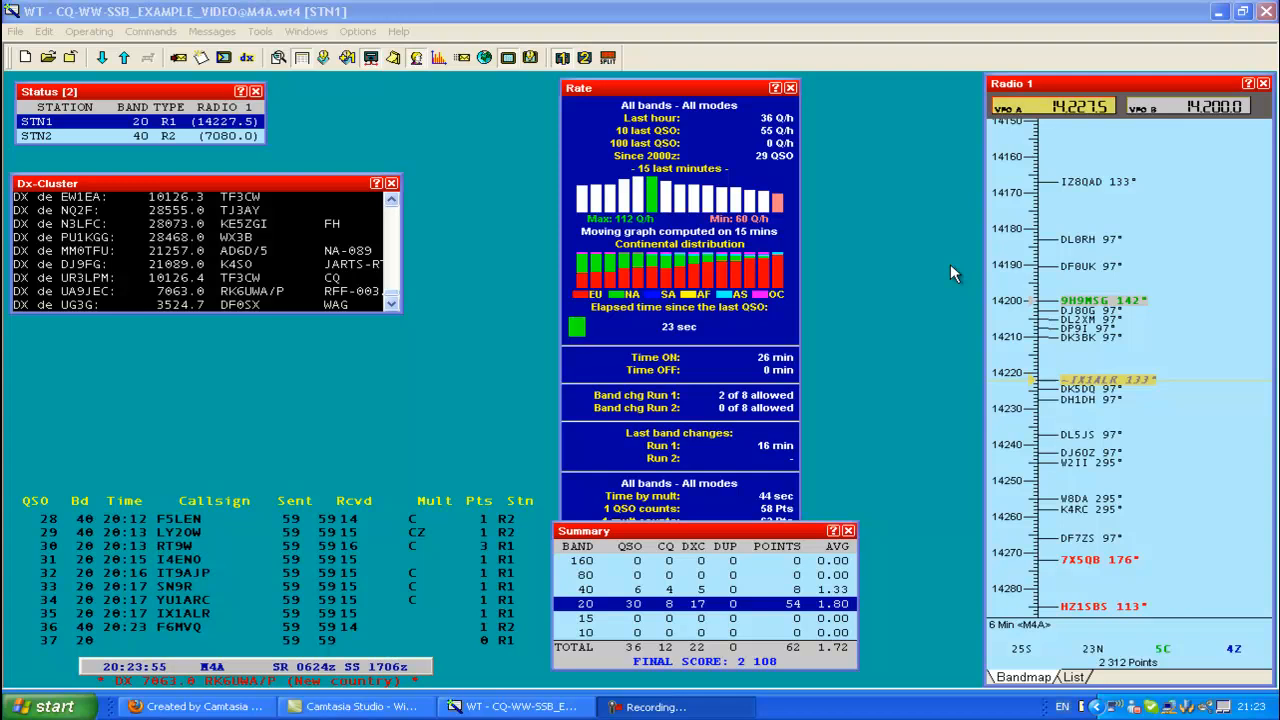
# Step: Show the Check partial result window from the Windows menu
pyautogui.click(294, 31)
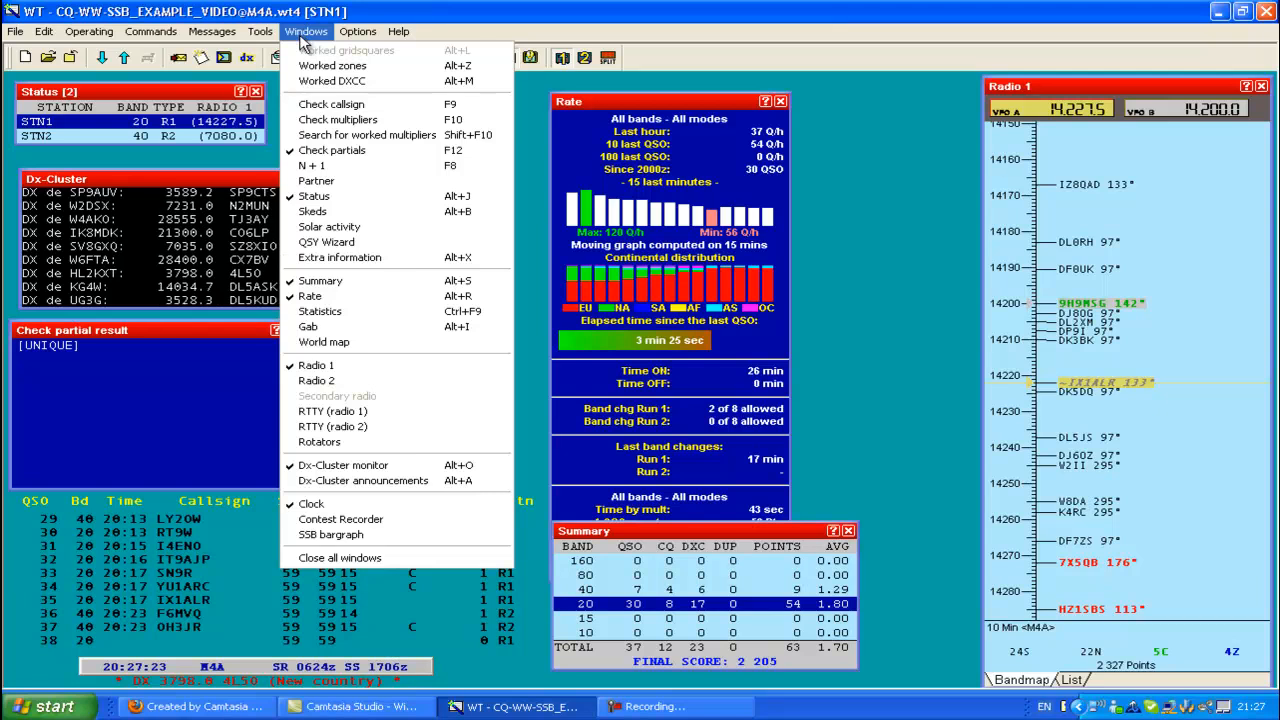
pyautogui.click(311, 164)
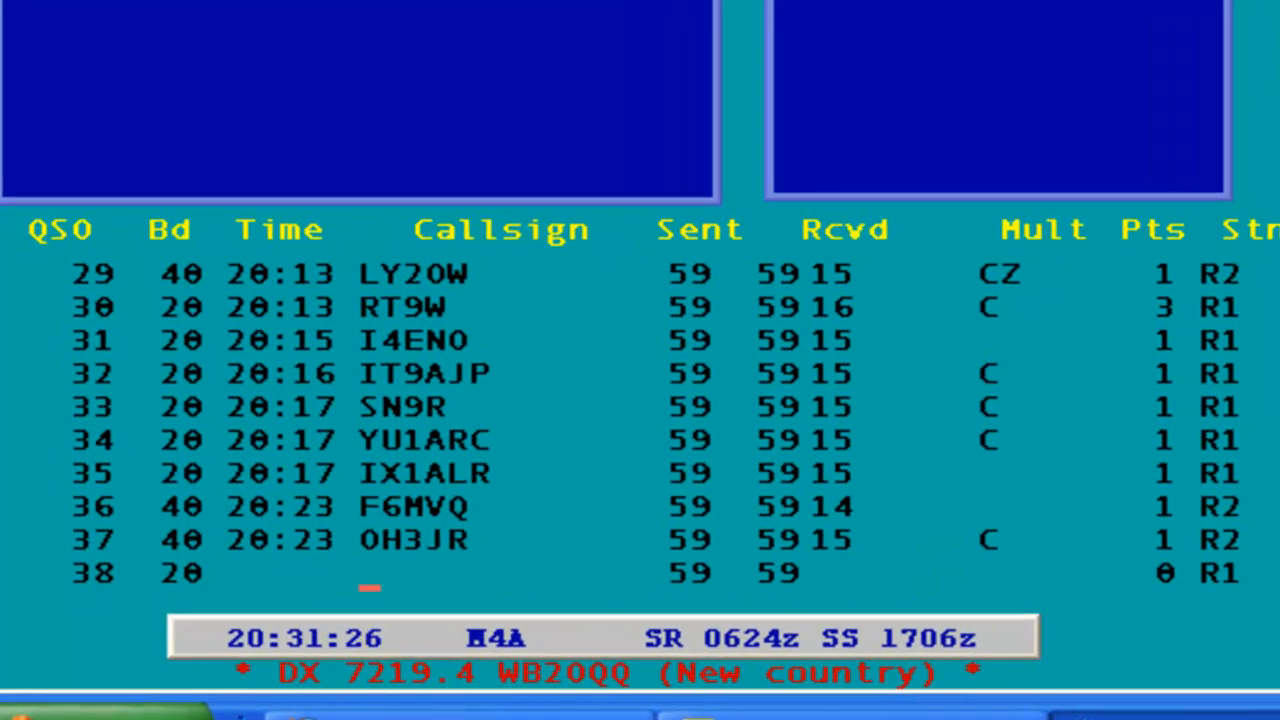
# Step: Log W1ABC on 20 metres with received zone 05
pyautogui.write('W1')
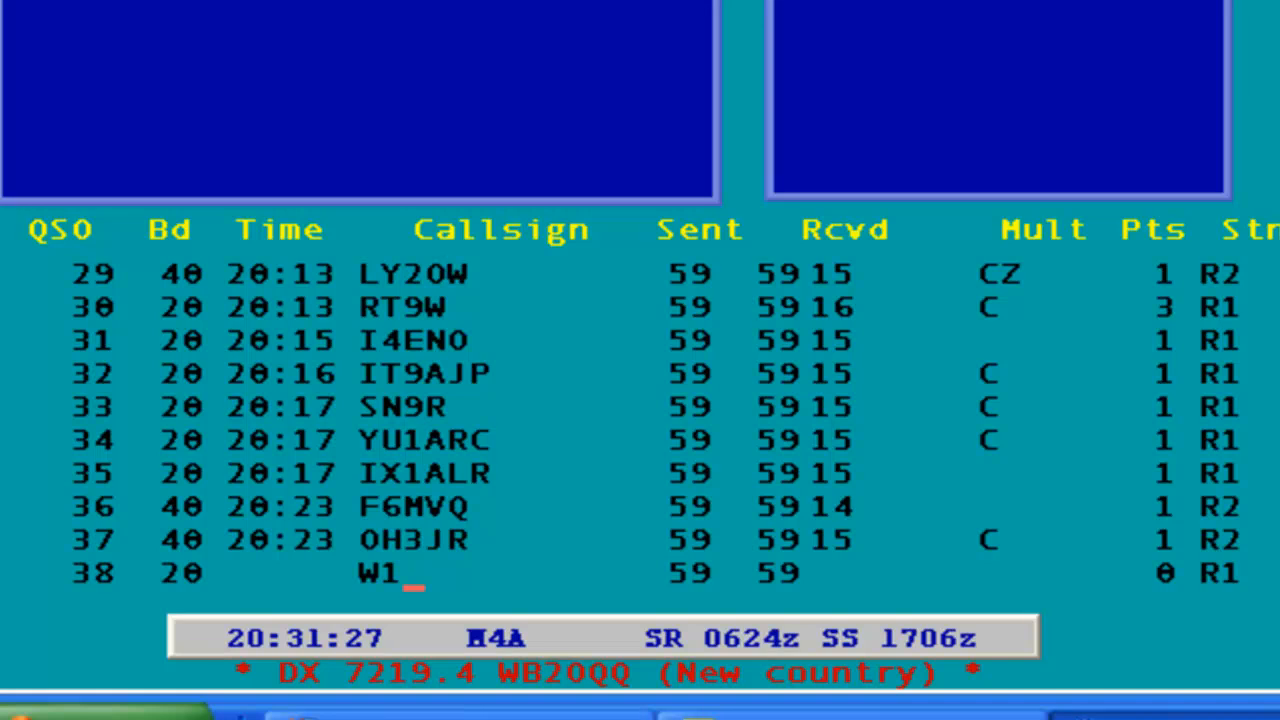
pyautogui.write('AB')
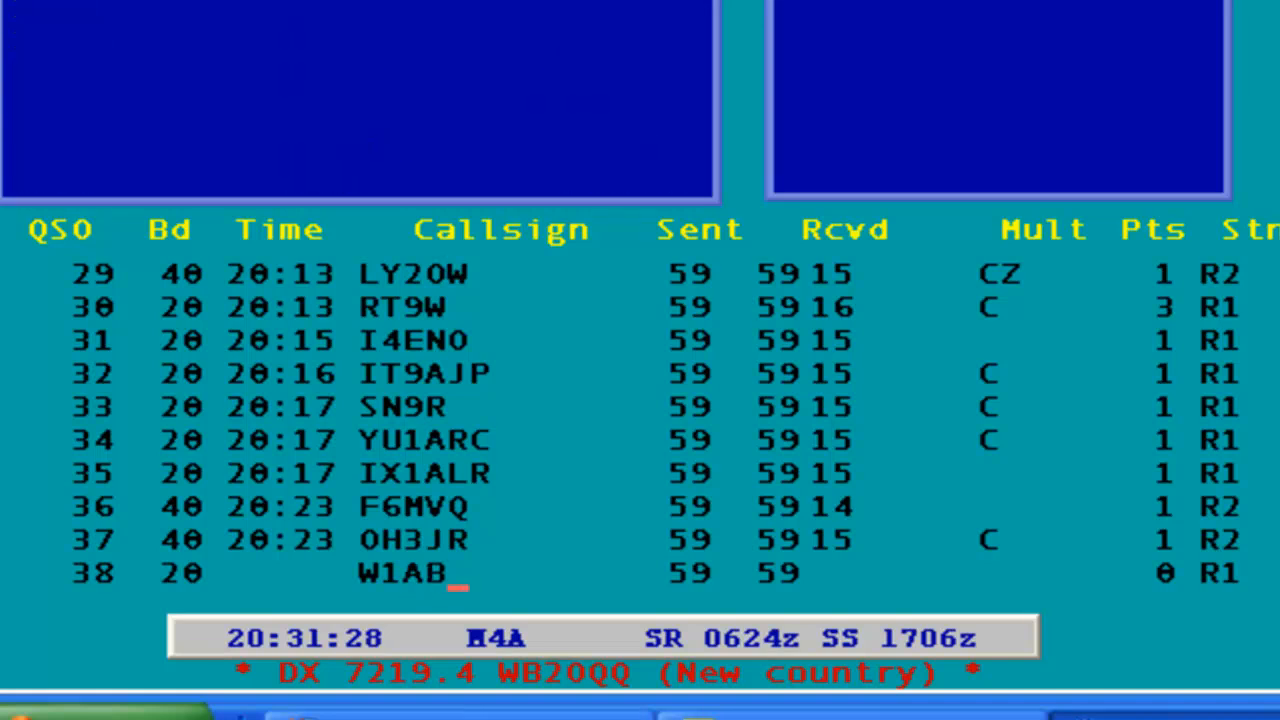
pyautogui.write('C')
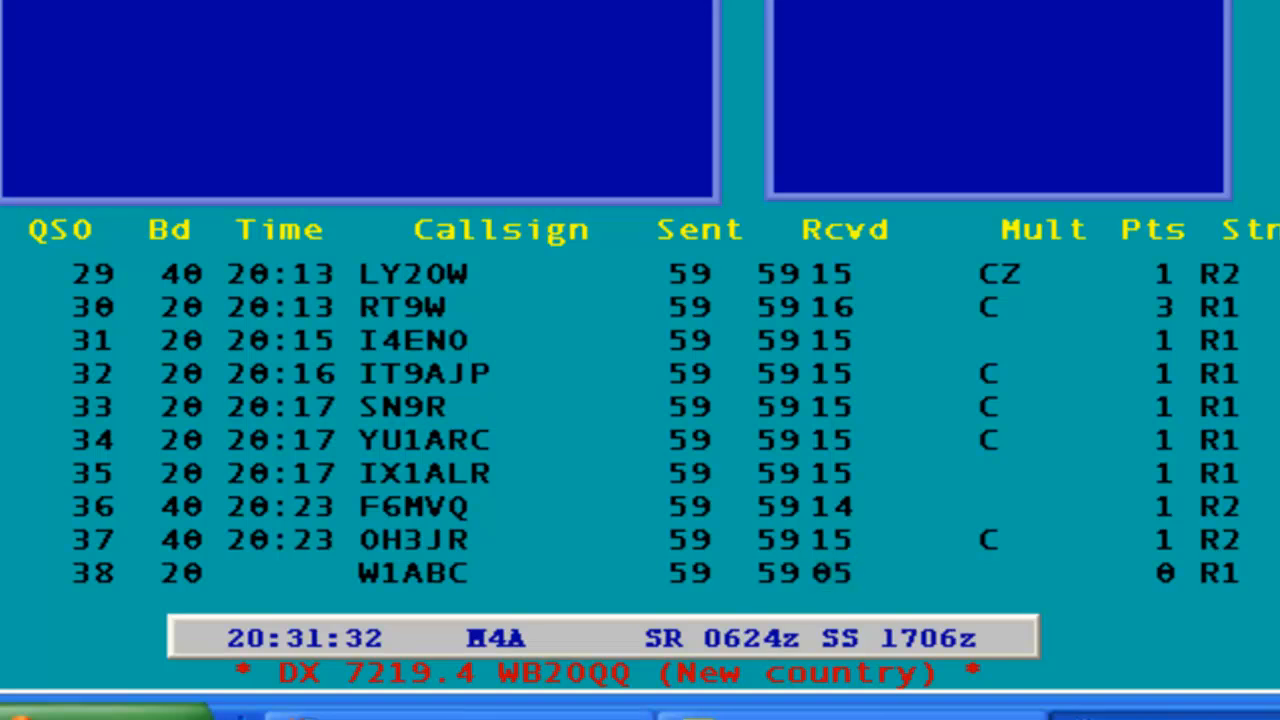
pyautogui.press('Enter')
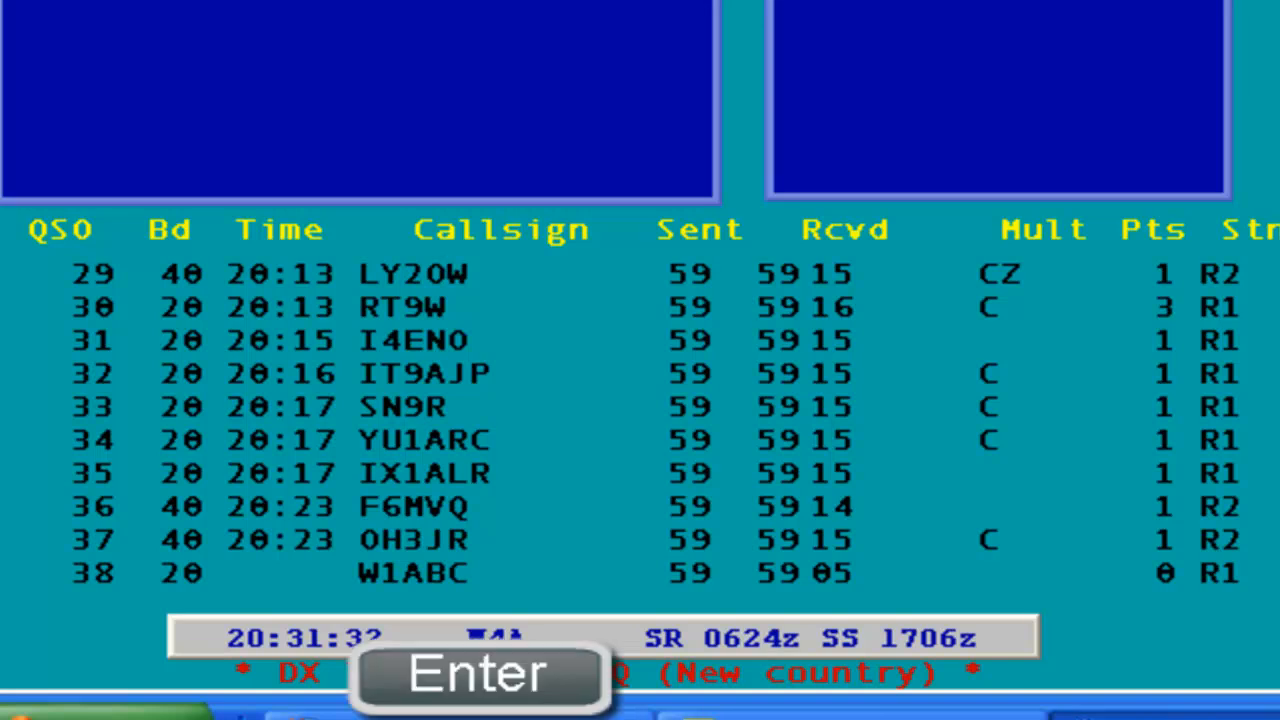
pyautogui.press('Enter')
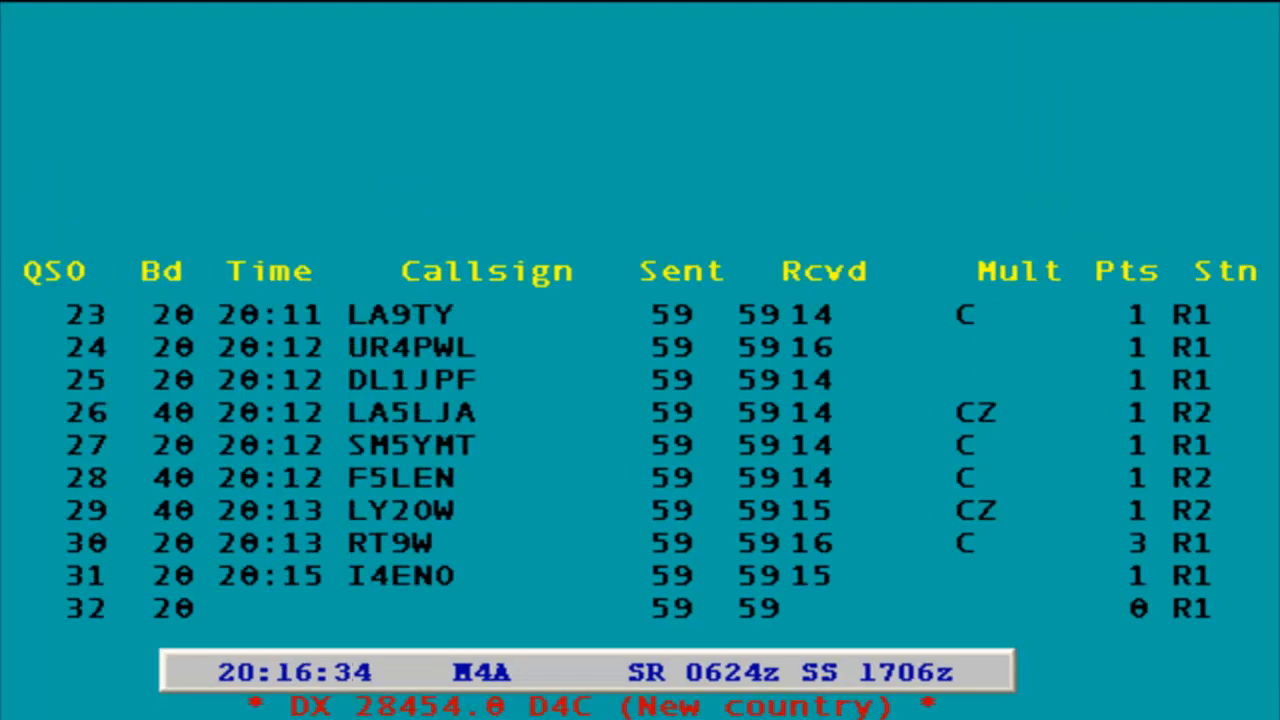
pyautogui.write('IT9AJP')
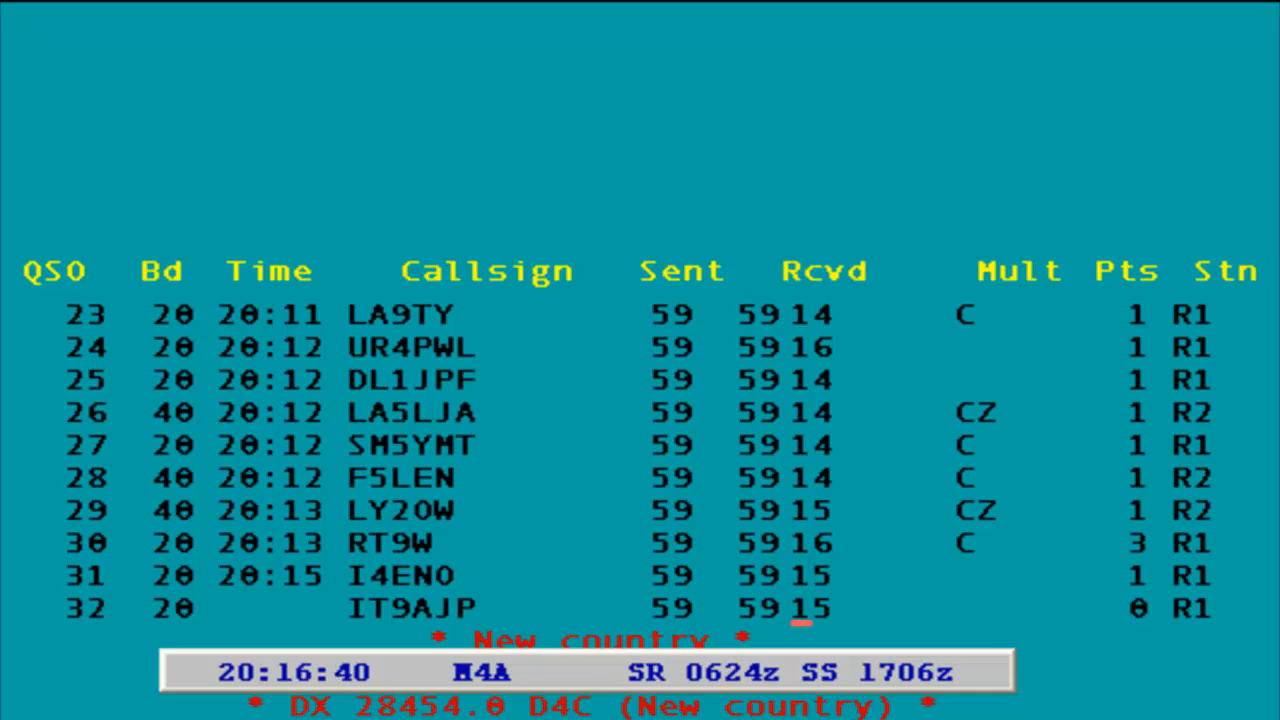
pyautogui.press('Enter')
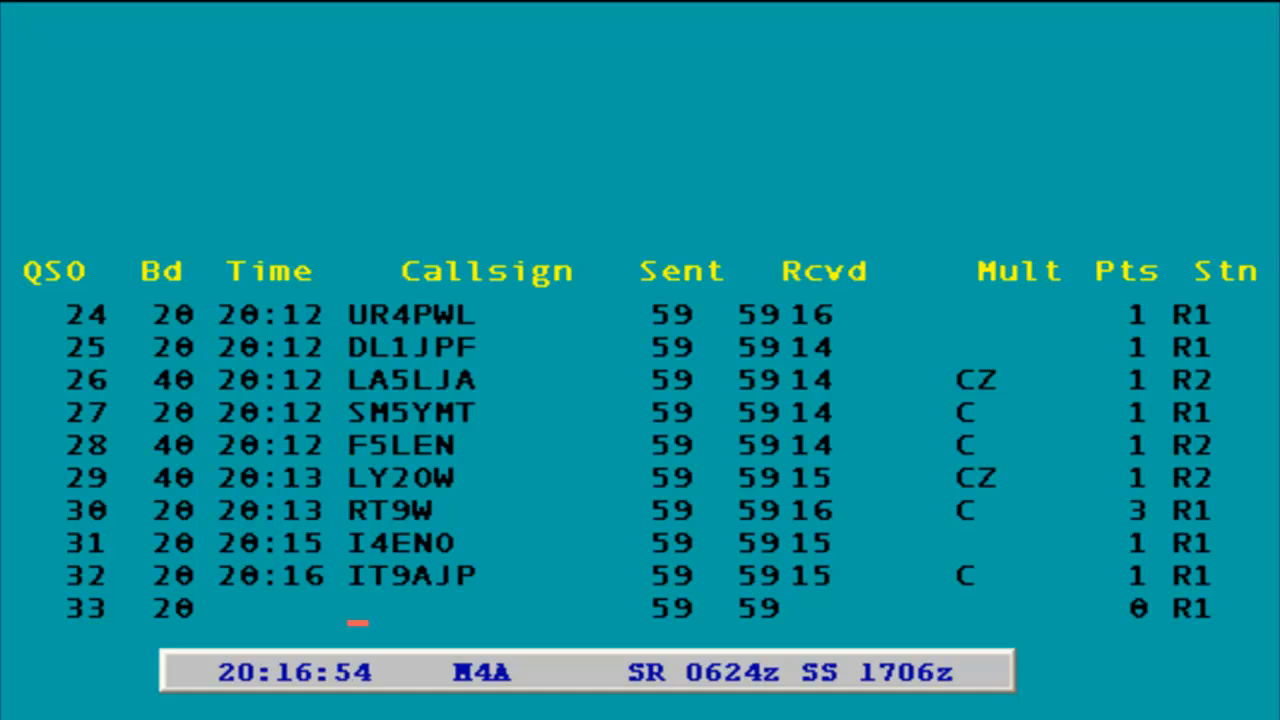
pyautogui.write('SN9R')
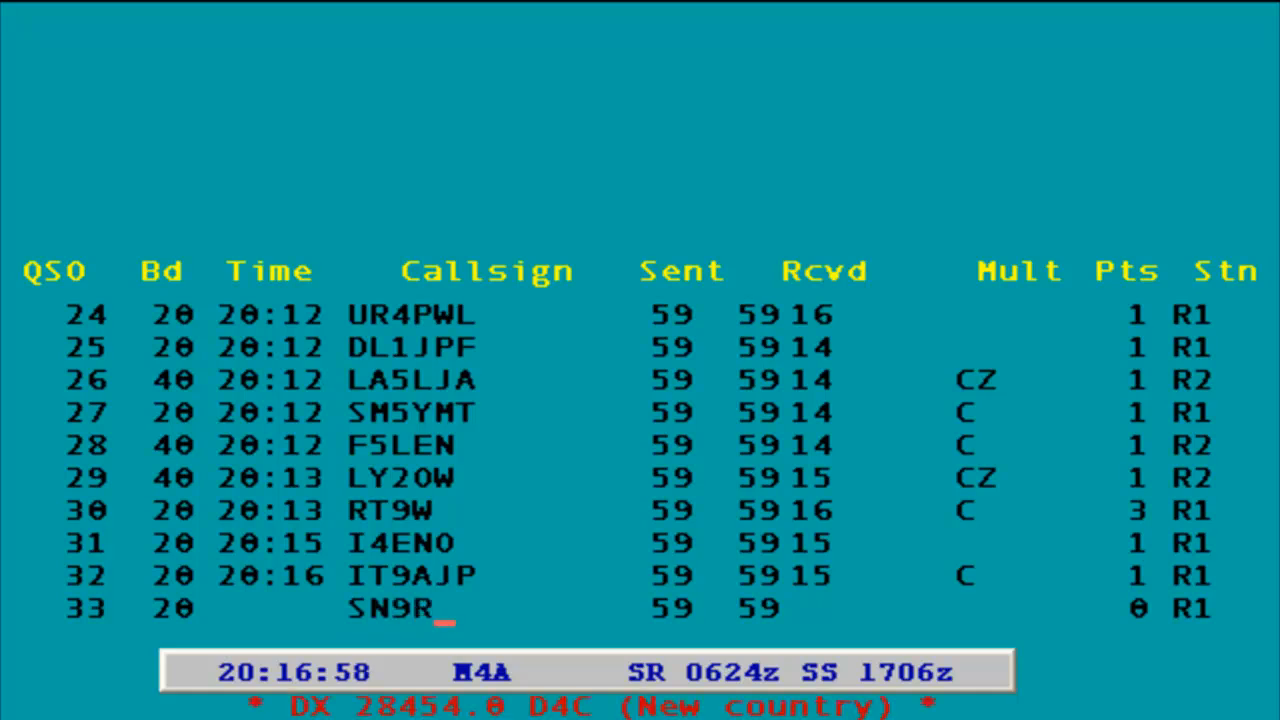
pyautogui.press('Enter')
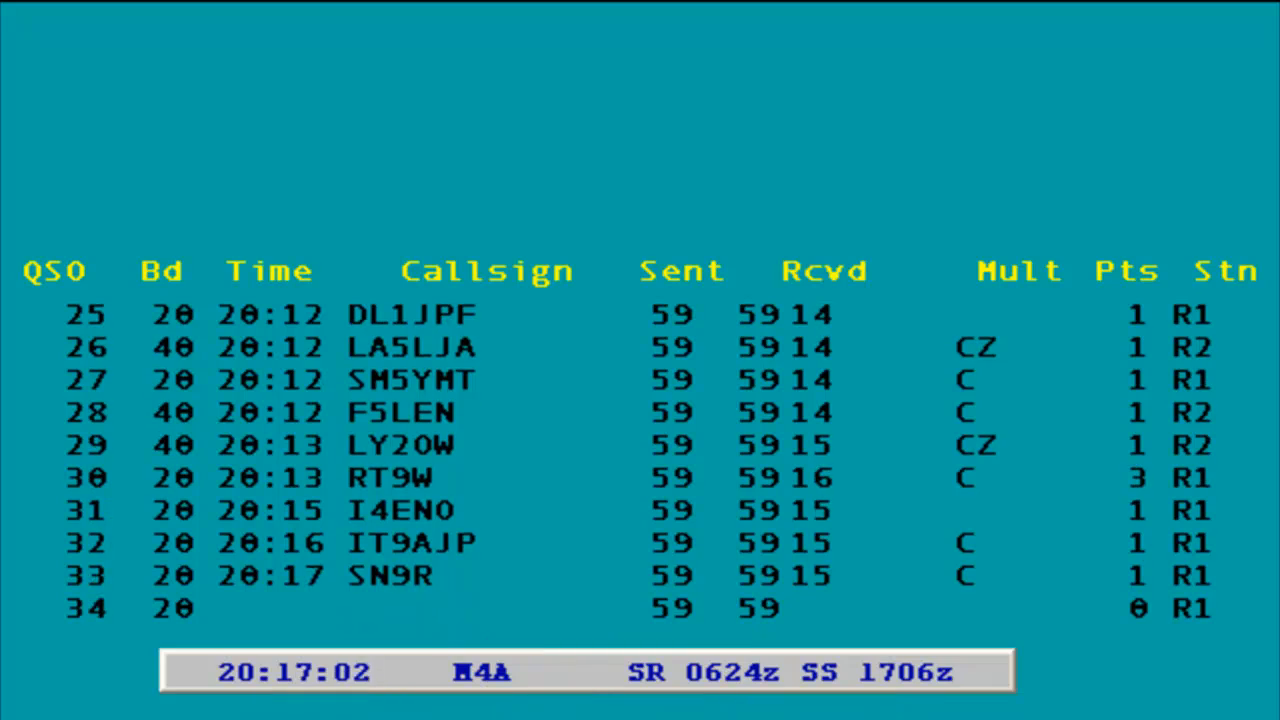
pyautogui.write('YU1ARC')
pyautogui.write(' 15')
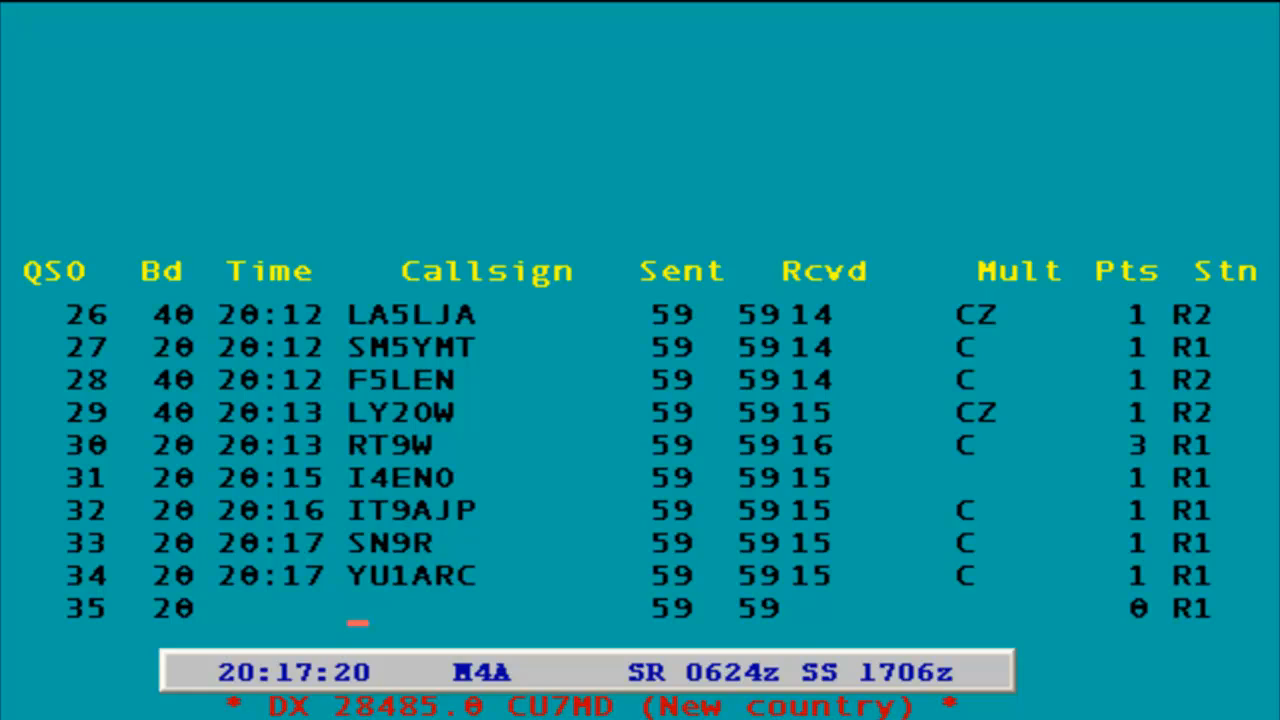
pyautogui.write('IX1A')
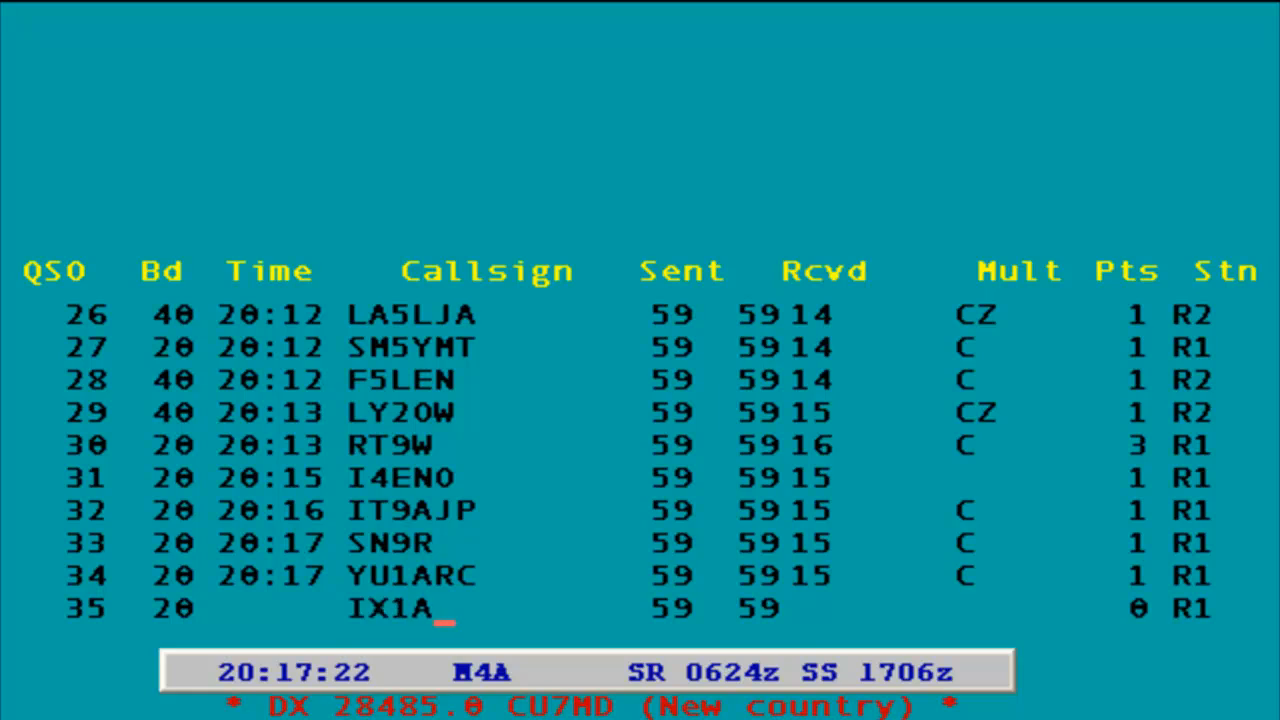
pyautogui.write('LR')
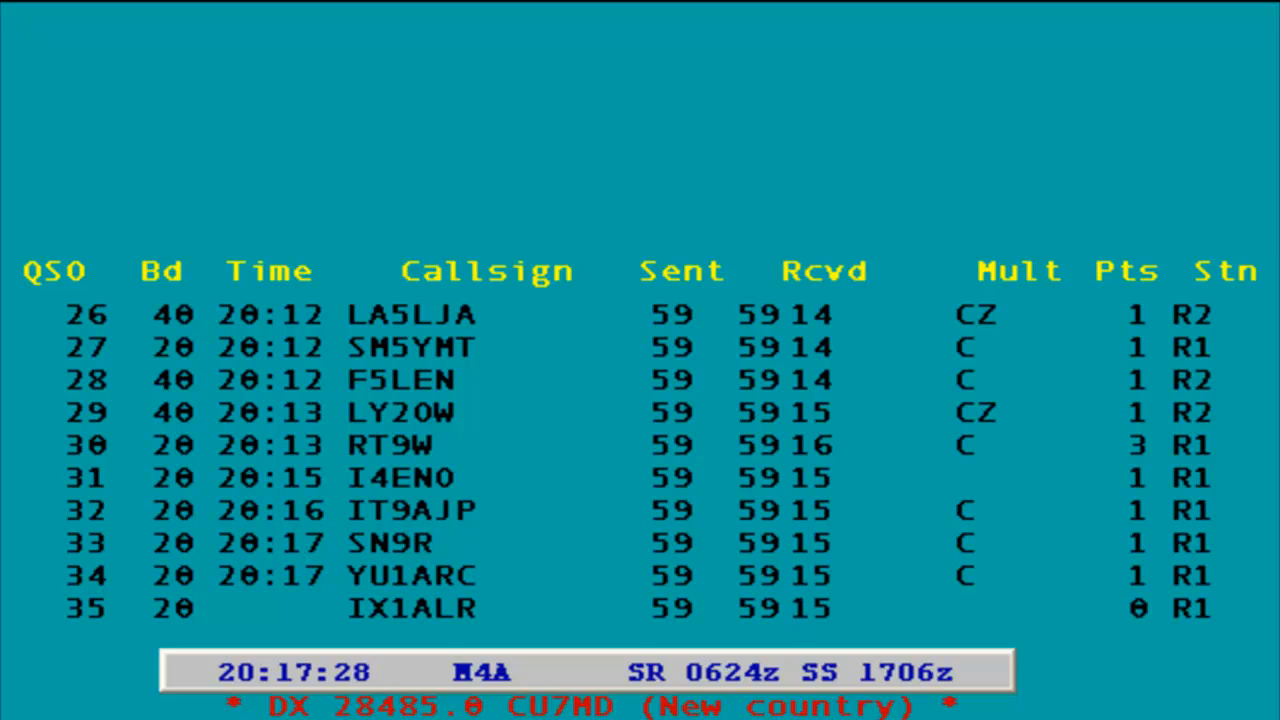
pyautogui.press('Enter')
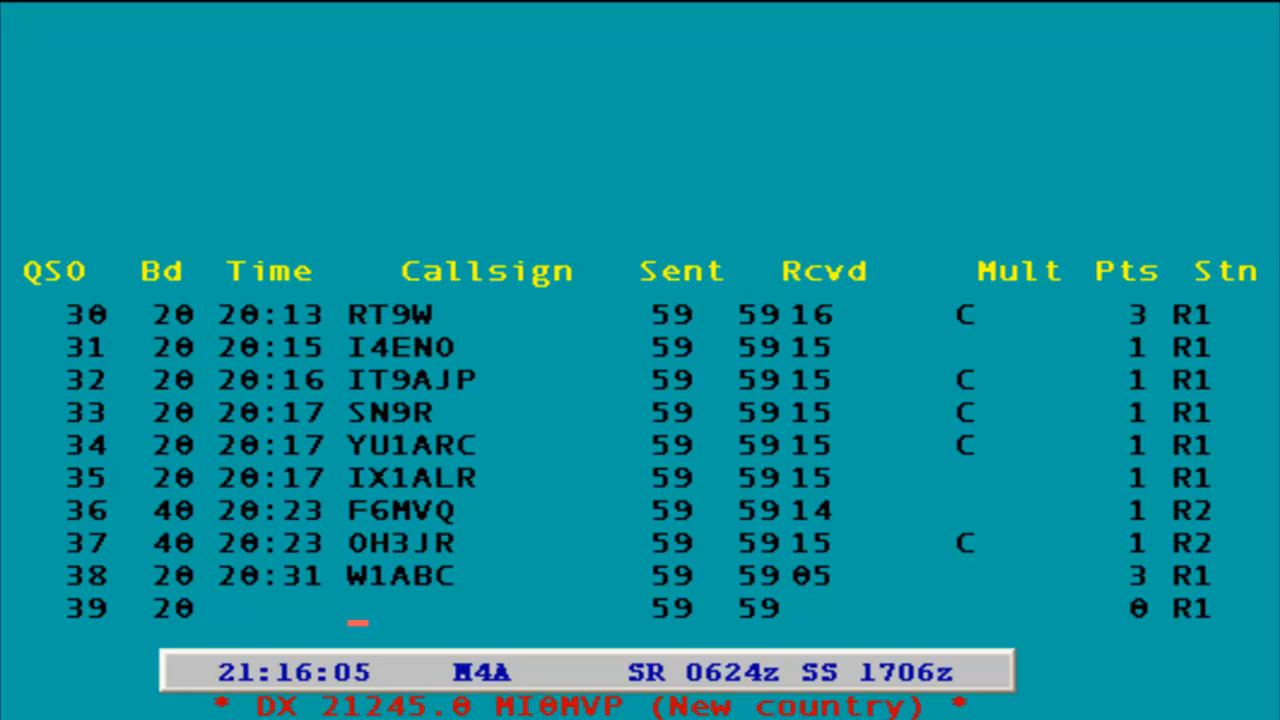
pyautogui.write('W3E')
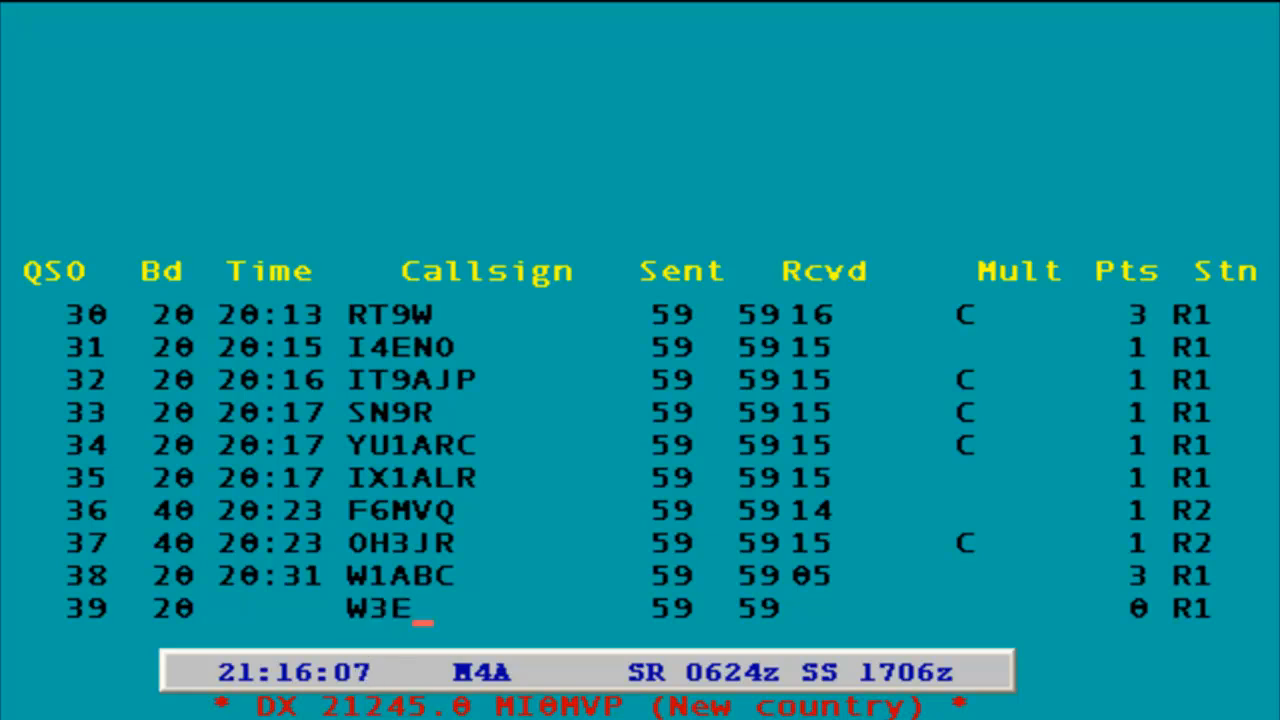
pyautogui.write('RC')
pyautogui.click(802, 610)
pyautogui.write(' 04')
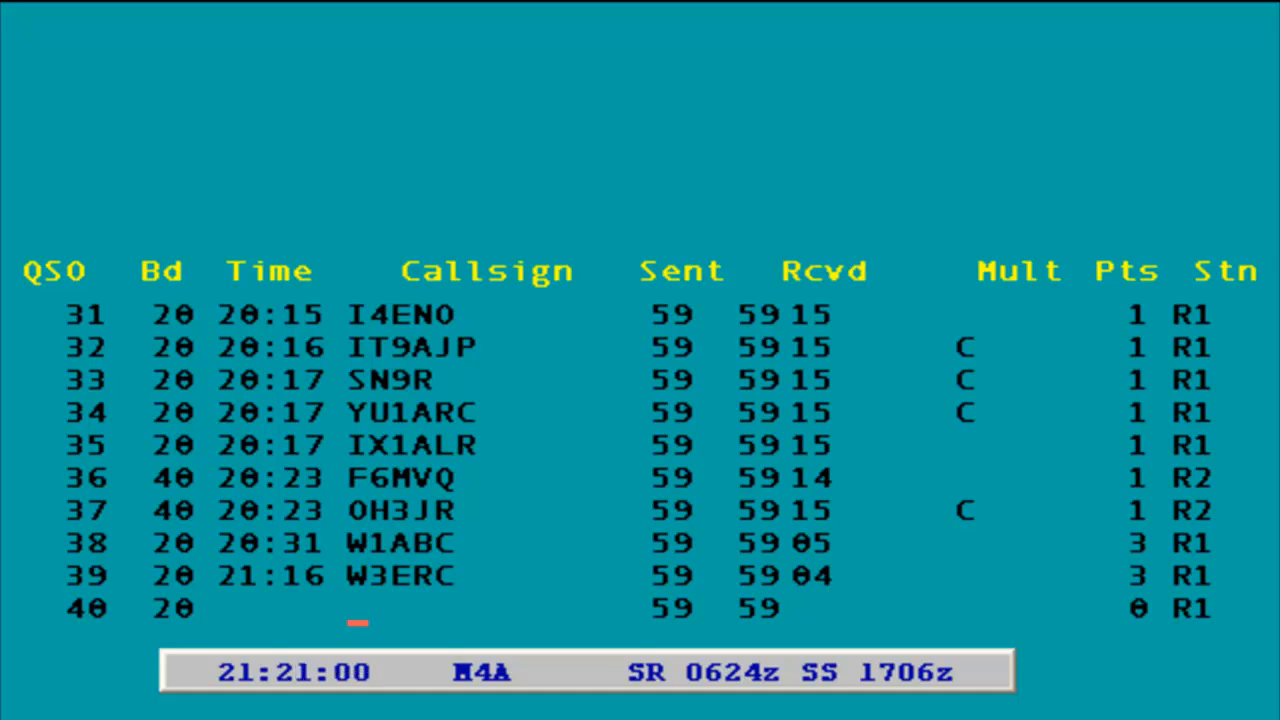
pyautogui.write('W5FO')
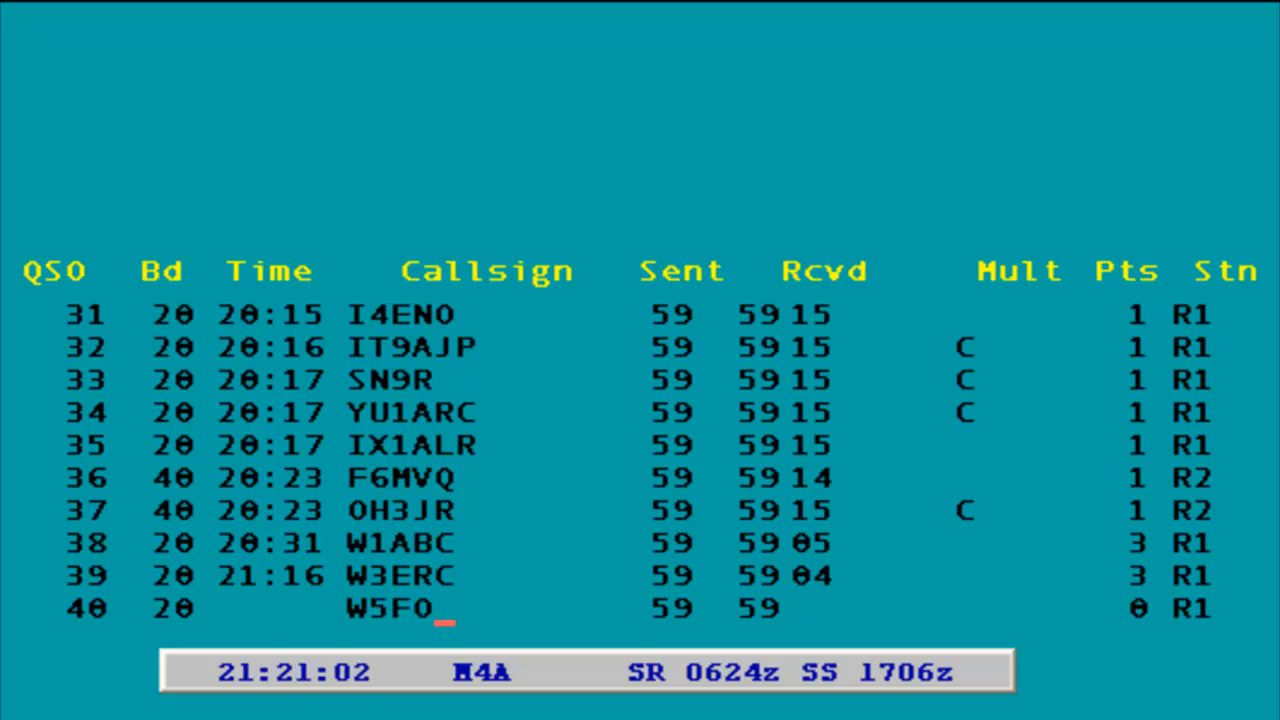
pyautogui.press('Tab')
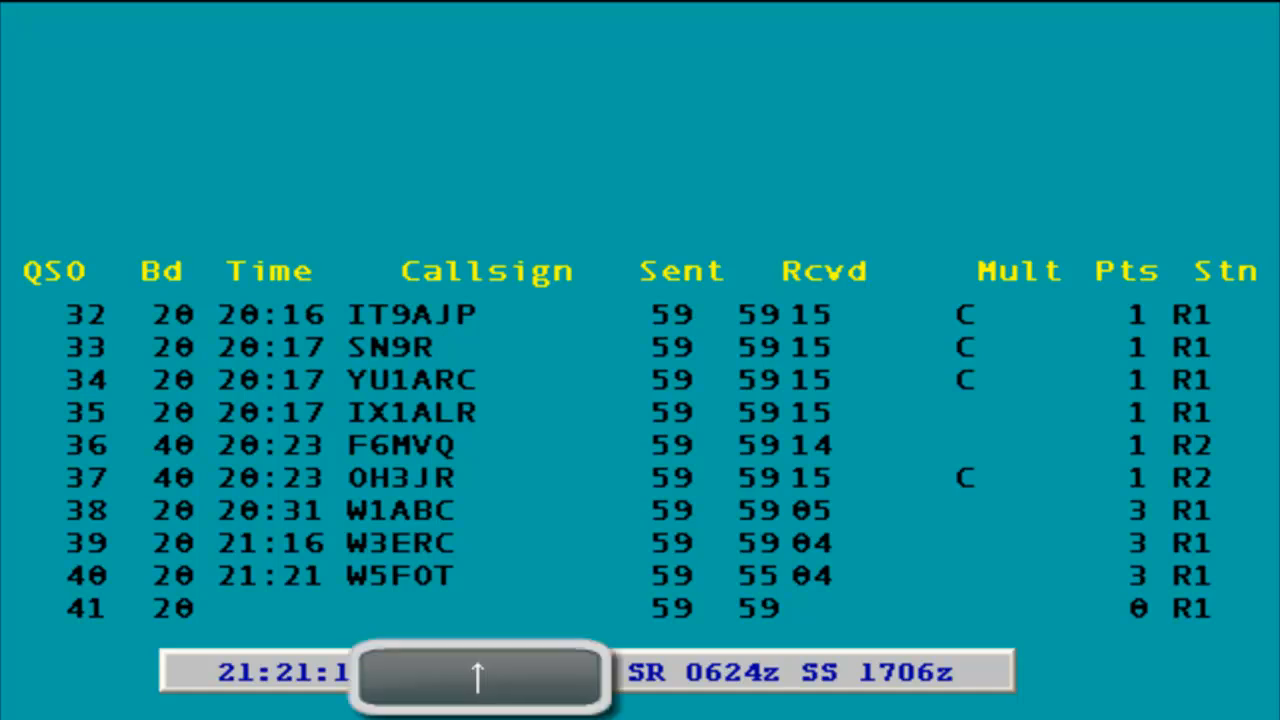
pyautogui.write('W4A')
pyautogui.write('6')
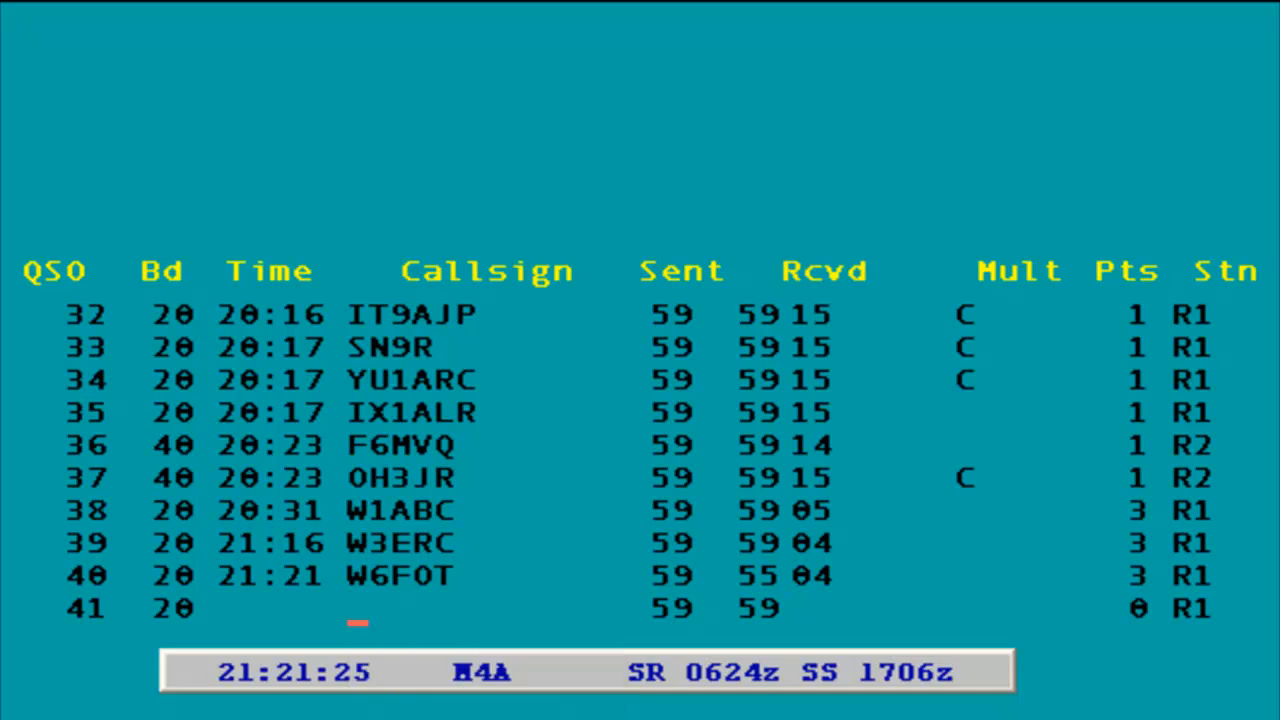
pyautogui.write('G7WJ')
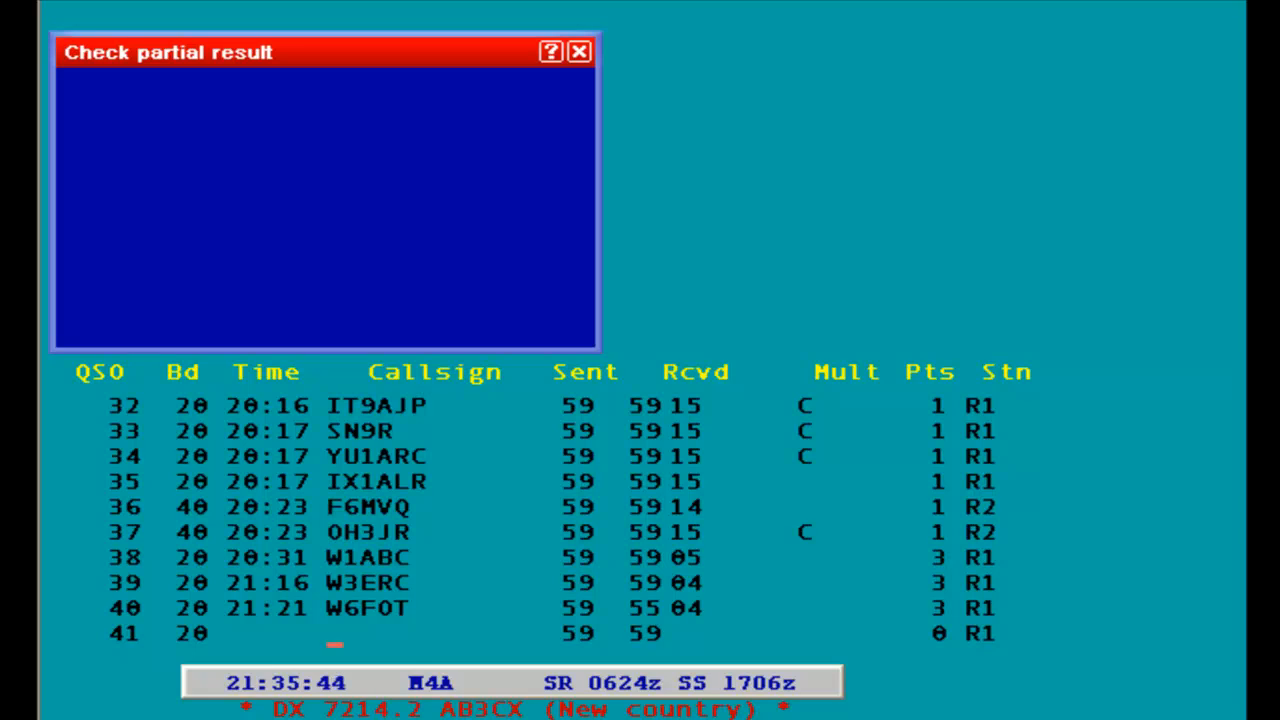
# Step: Log YC1KAF on 20 metres with zone 28 as a new multiplier
pyautogui.write('C1')
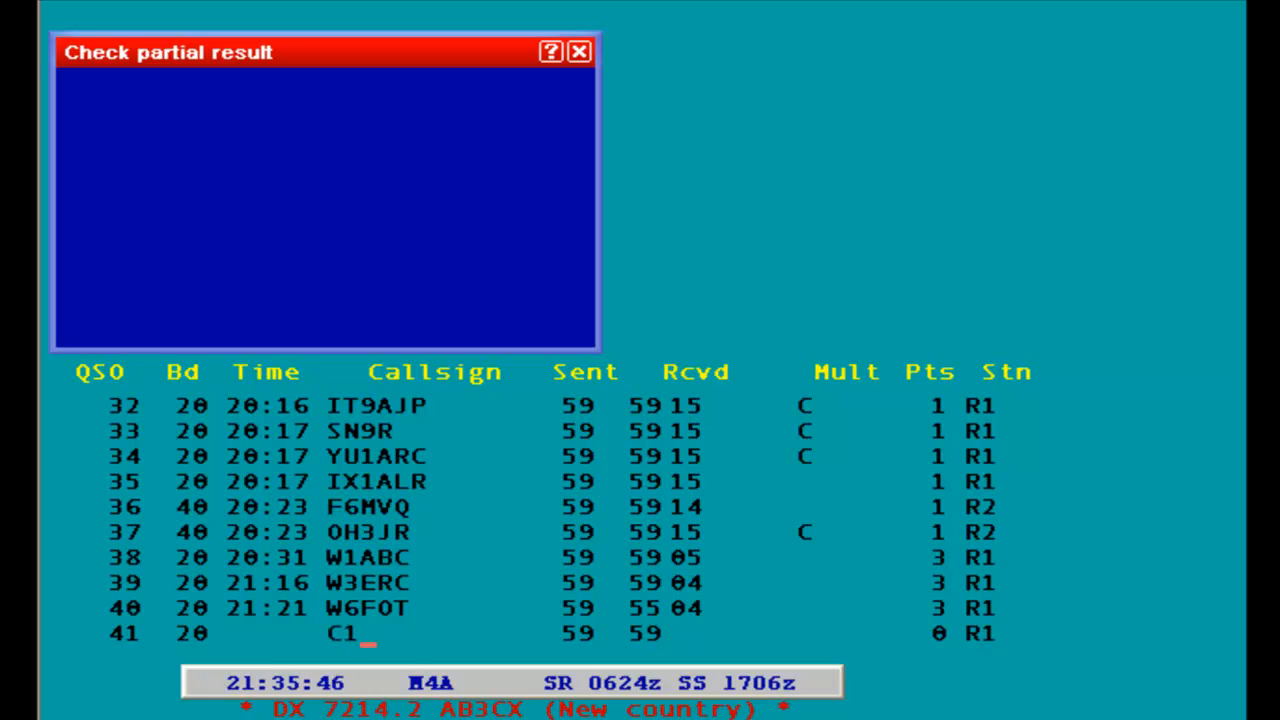
pyautogui.write('KAF')
pyautogui.click(686, 634)
pyautogui.write('28')
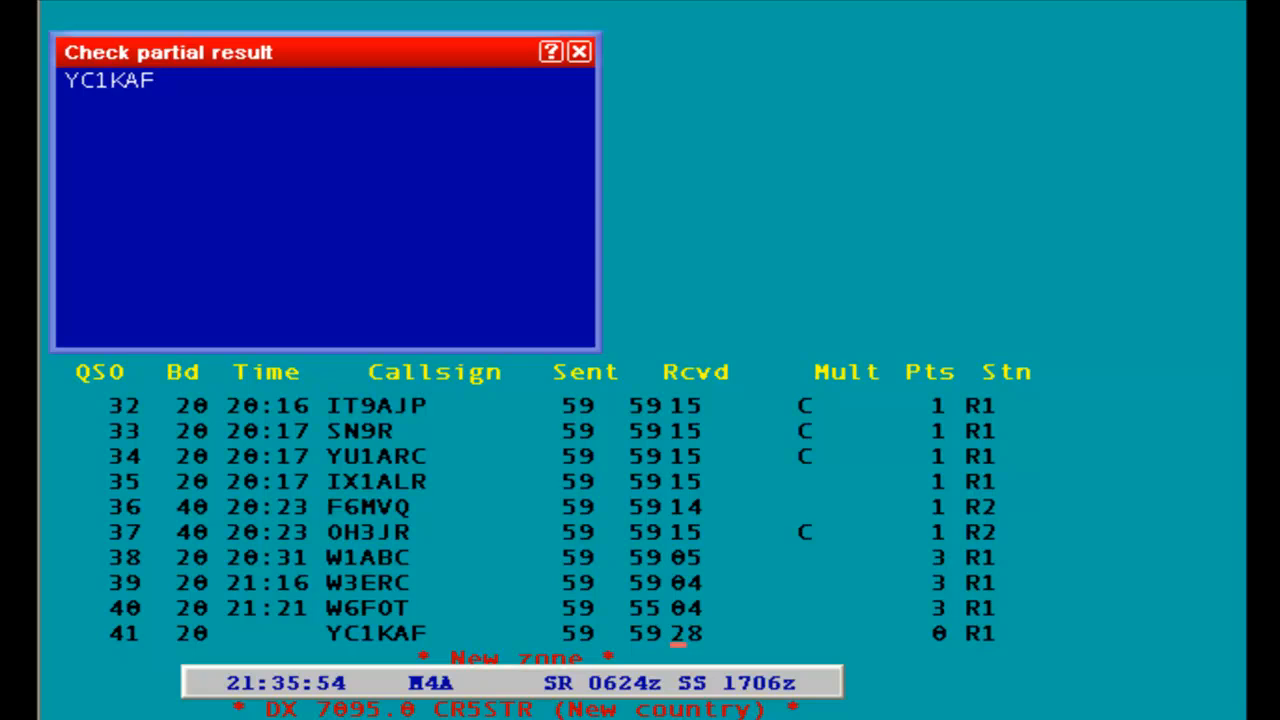
pyautogui.press('Enter')
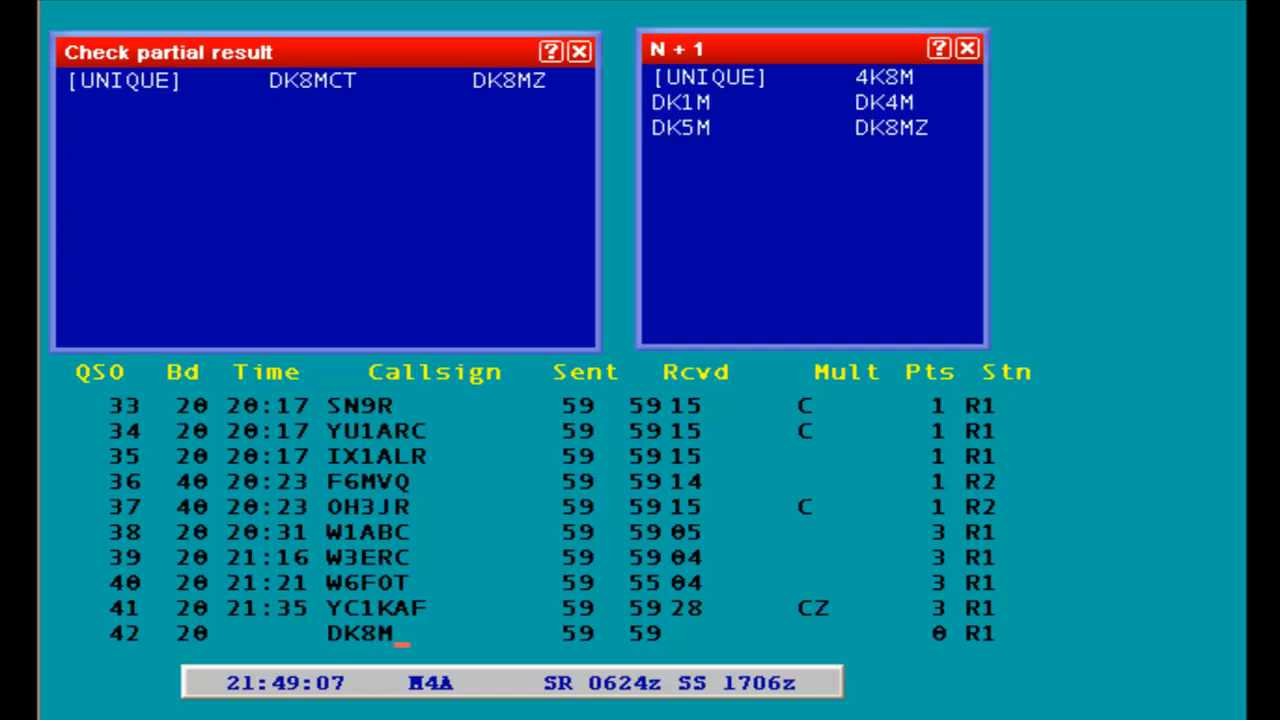
# Step: Correct the call to DL8MBS with zone 14 and log it as QSO 42
pyautogui.write('BS')
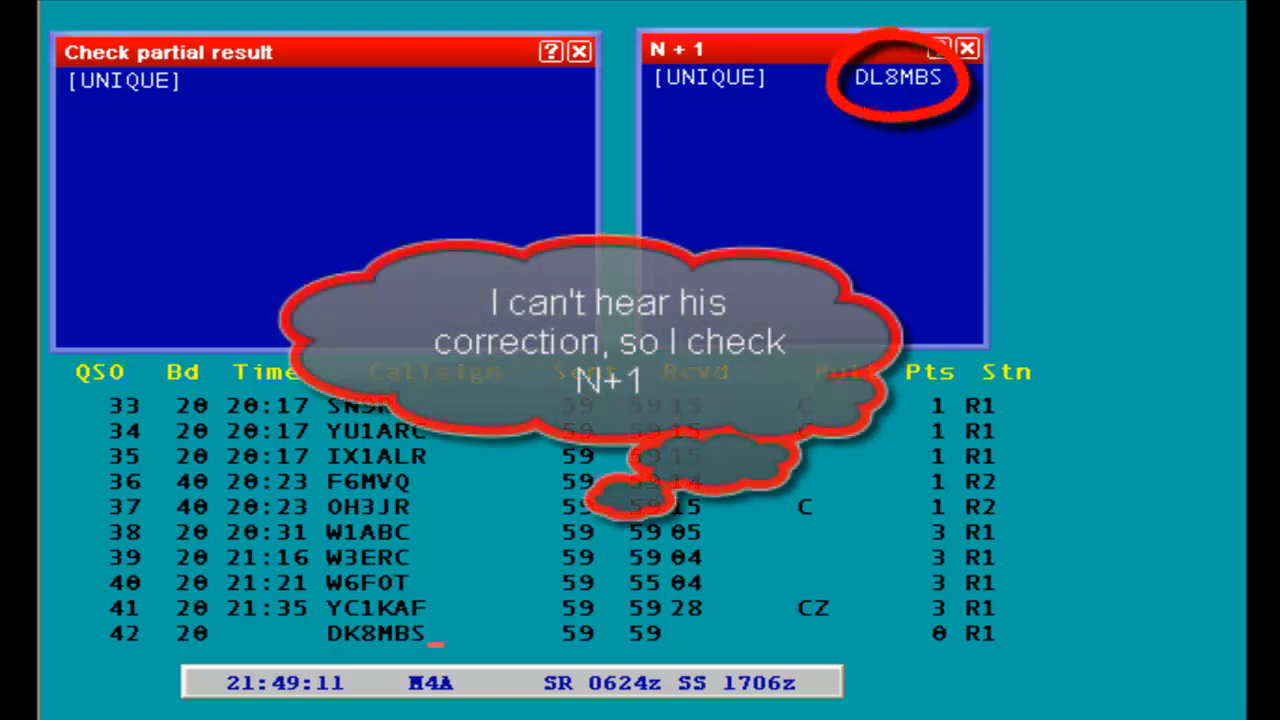
pyautogui.write('14')
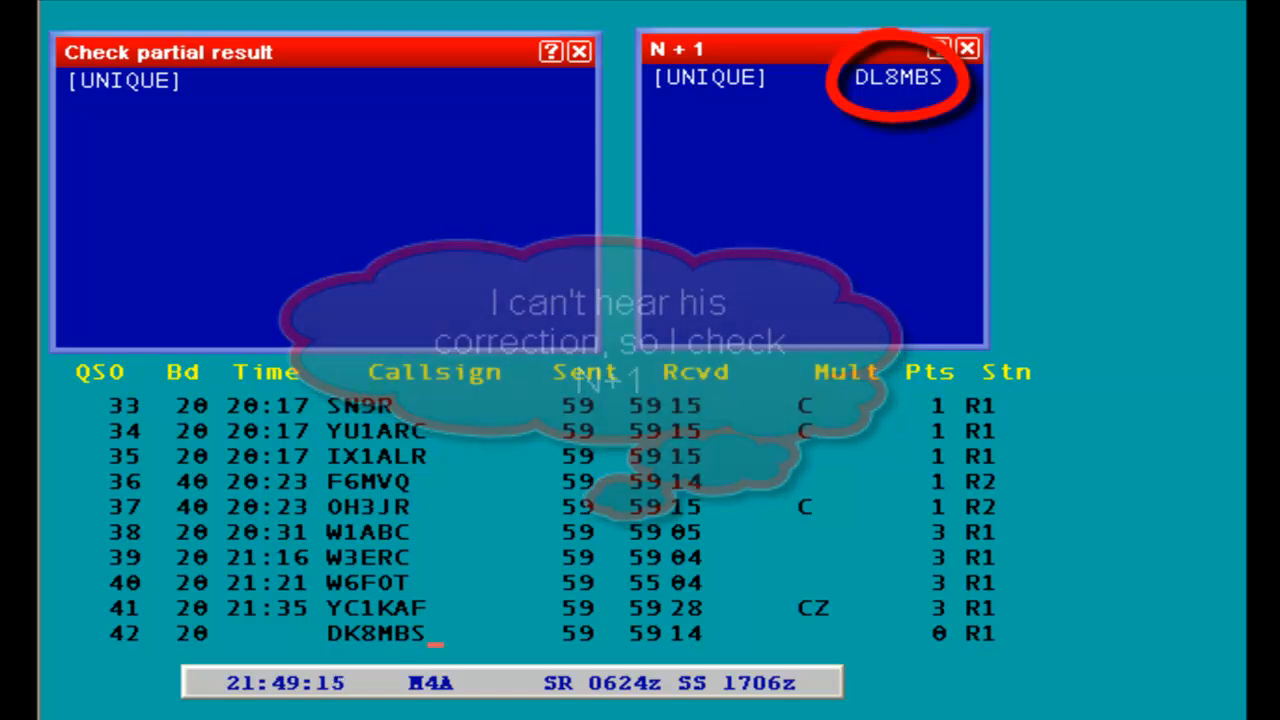
pyautogui.write('DL8MBS')
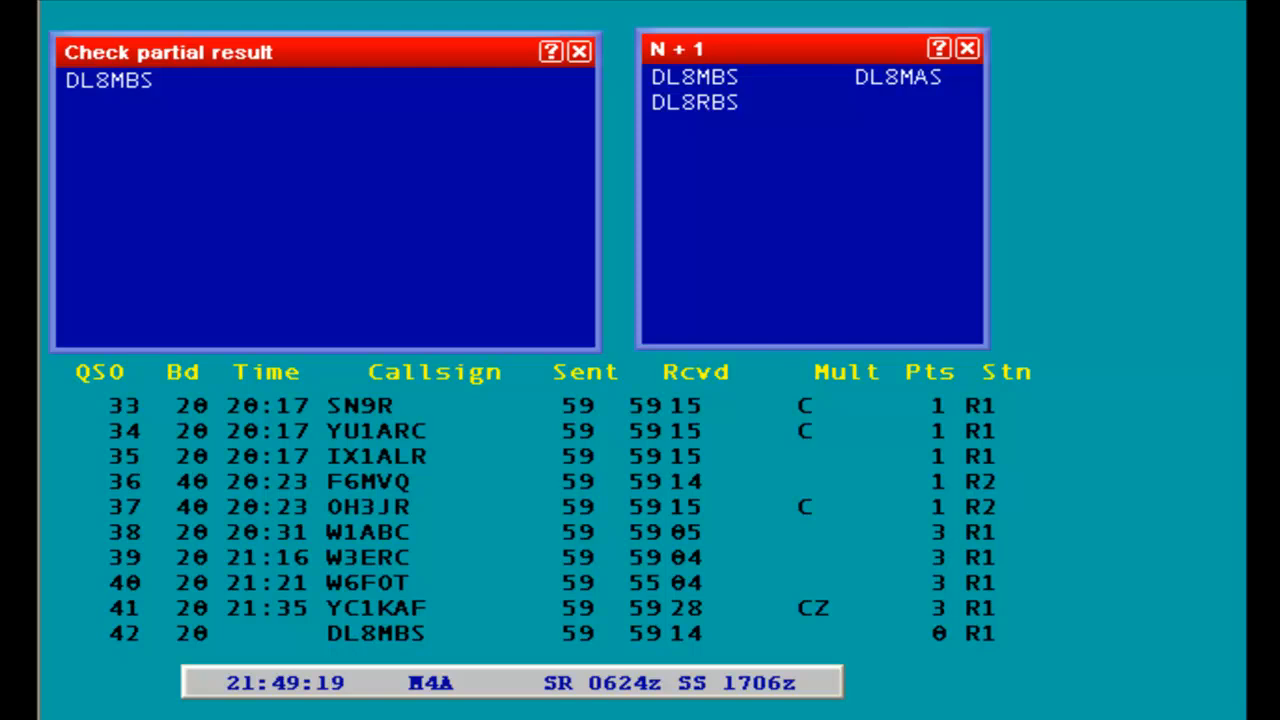
pyautogui.press('Enter')
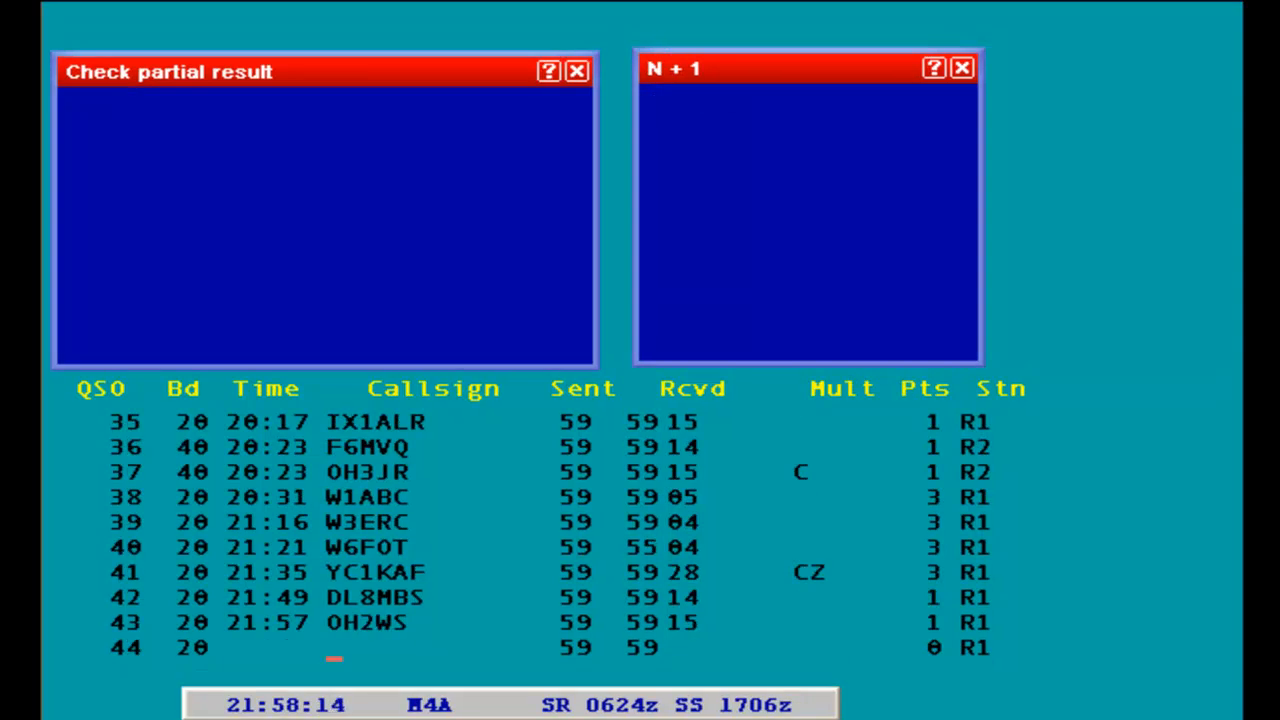
pyautogui.write('OH3J')
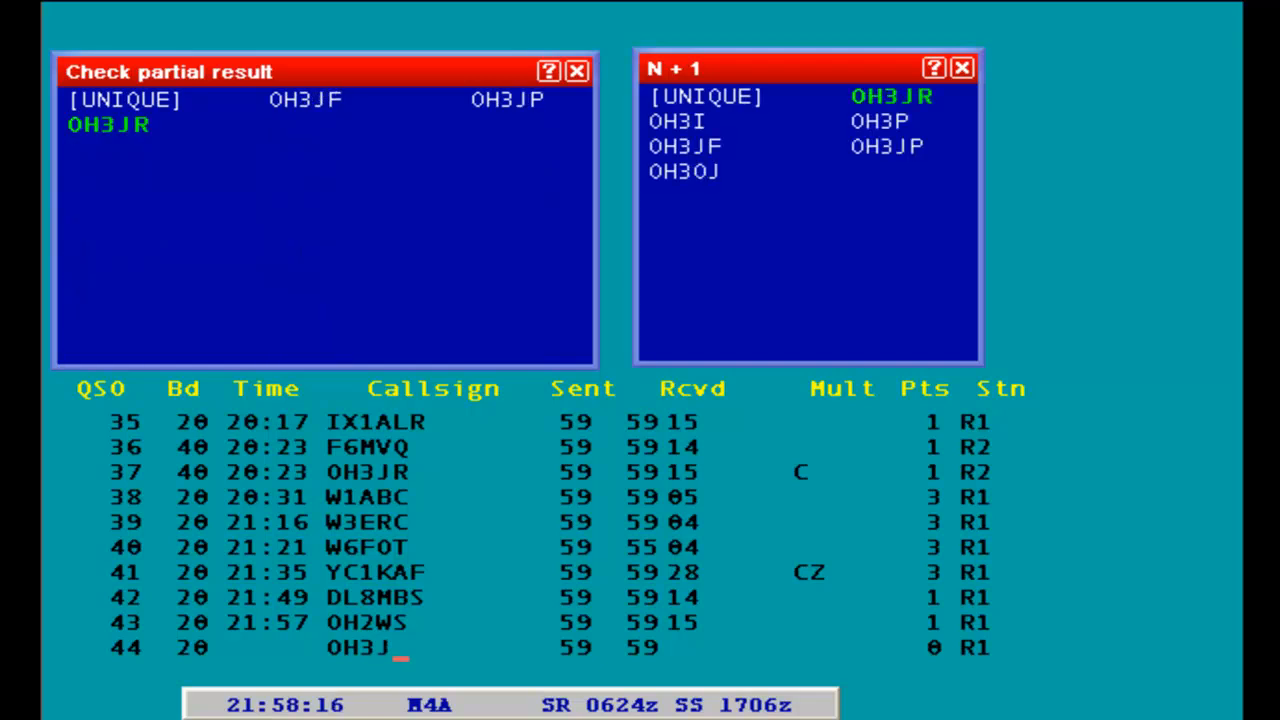
pyautogui.write('R')
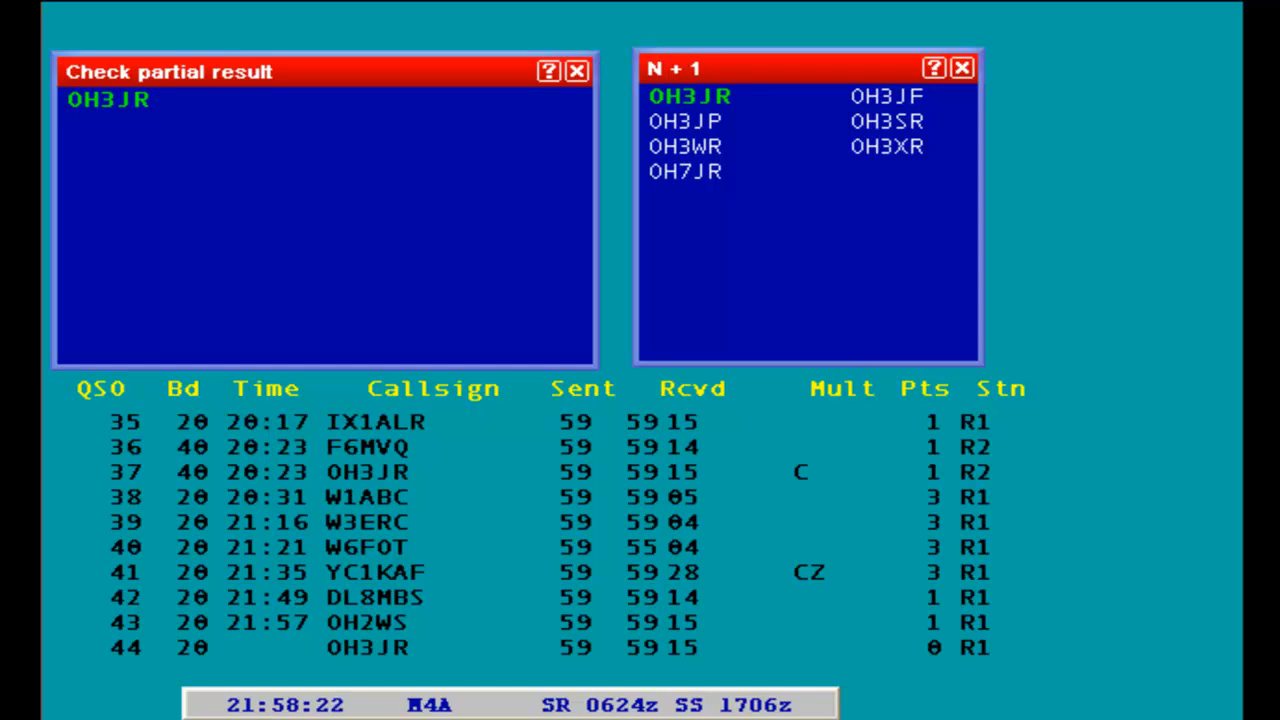
pyautogui.write('W')
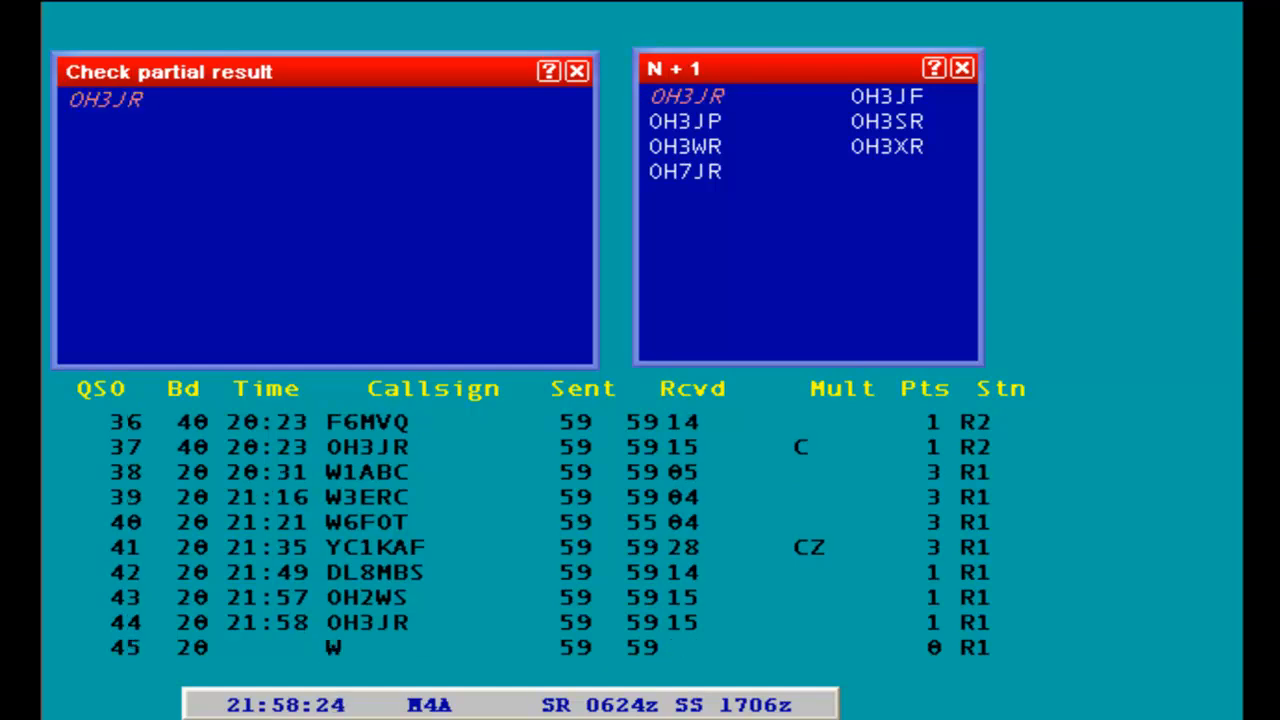
pyautogui.write('1ABC')
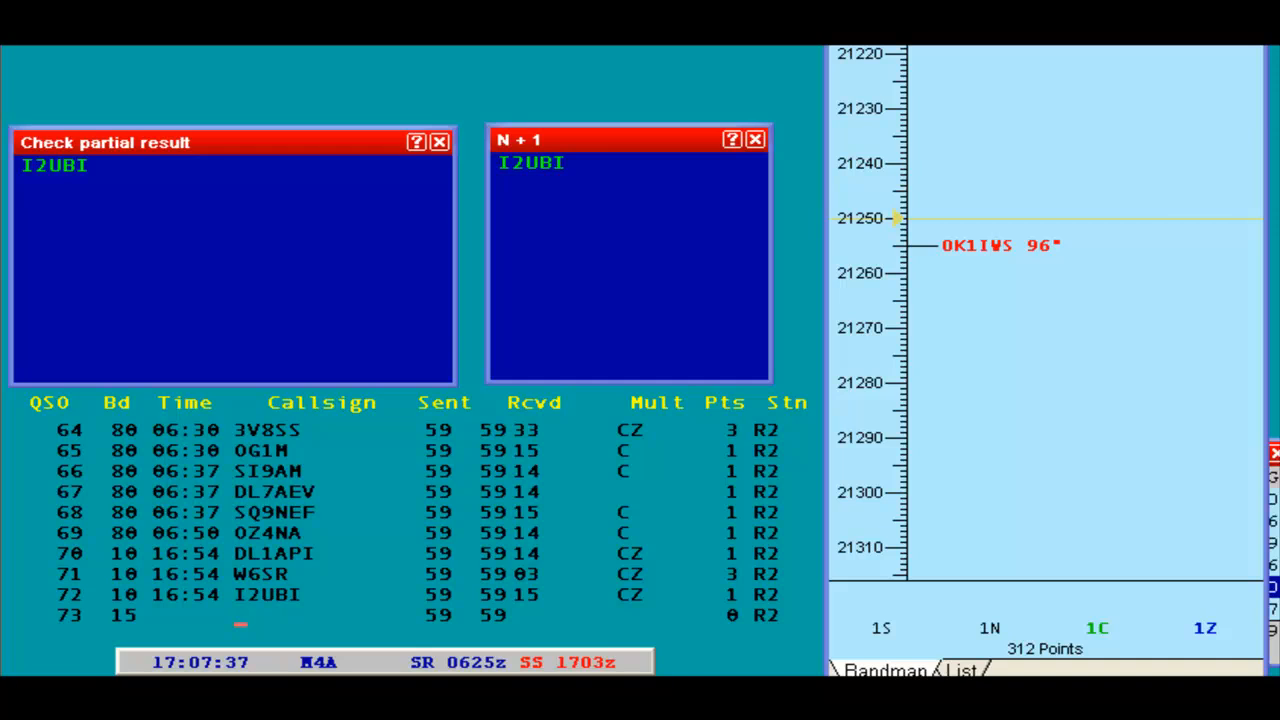
# Step: Enter the callsign fragments and take the spot with Ctrl+Enter for QSO 73
pyautogui.write('W1')
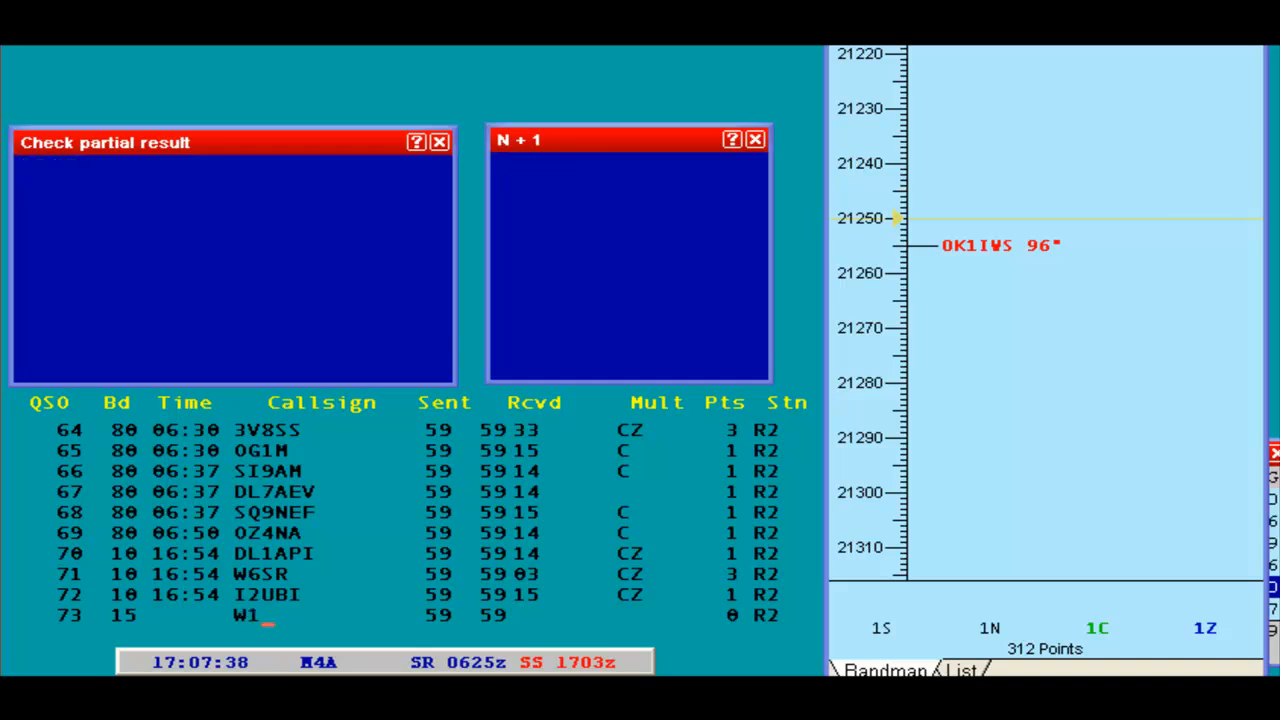
pyautogui.write('JR')
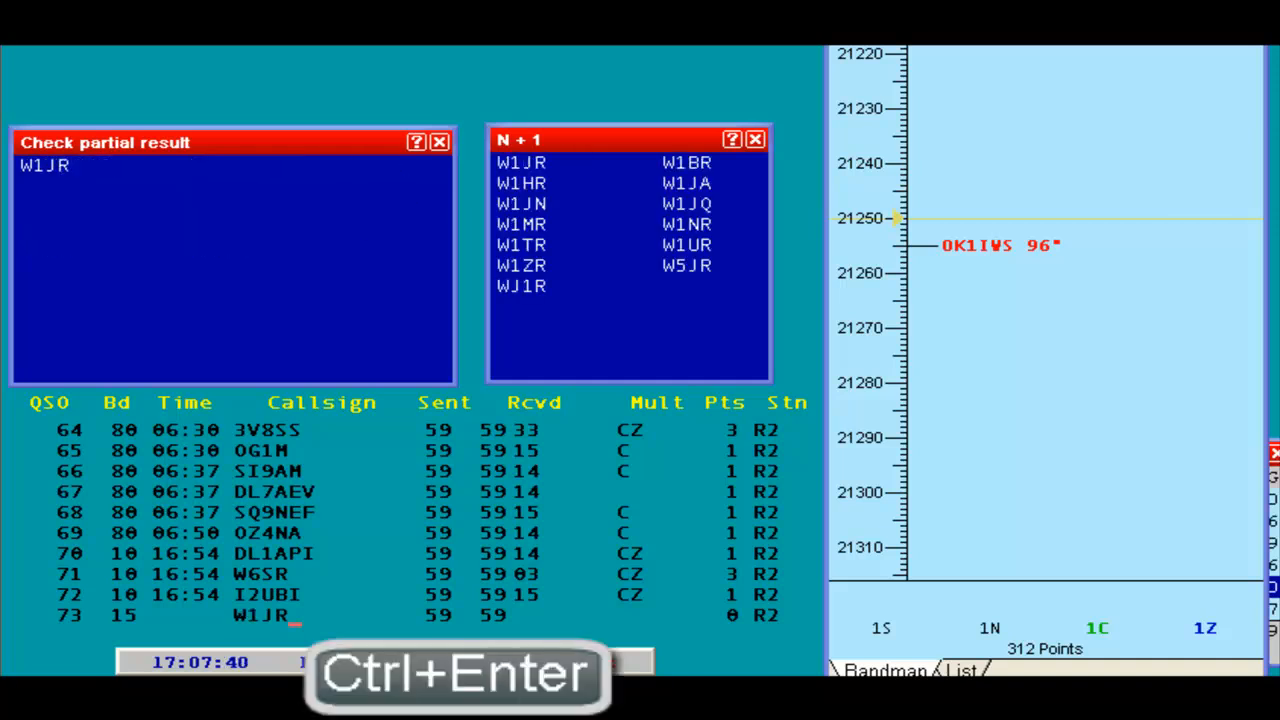
pyautogui.press('ctrl+enter')
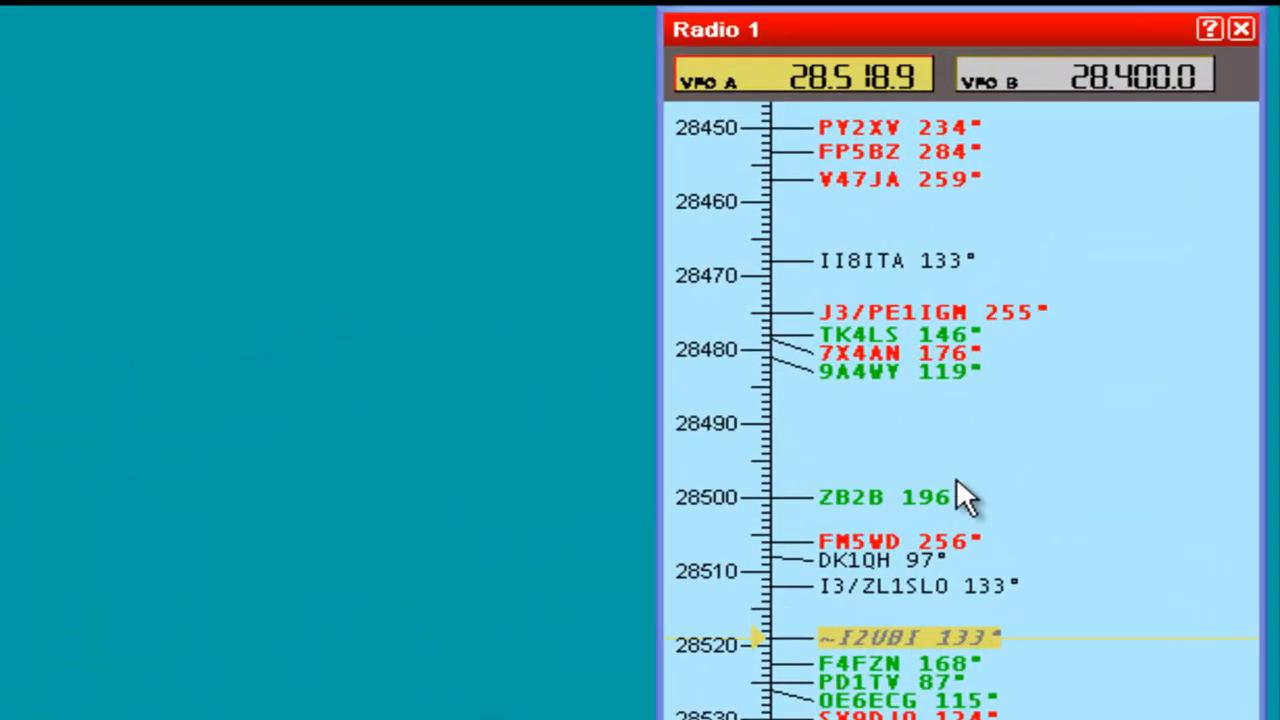
pyautogui.moveTo(830, 420)
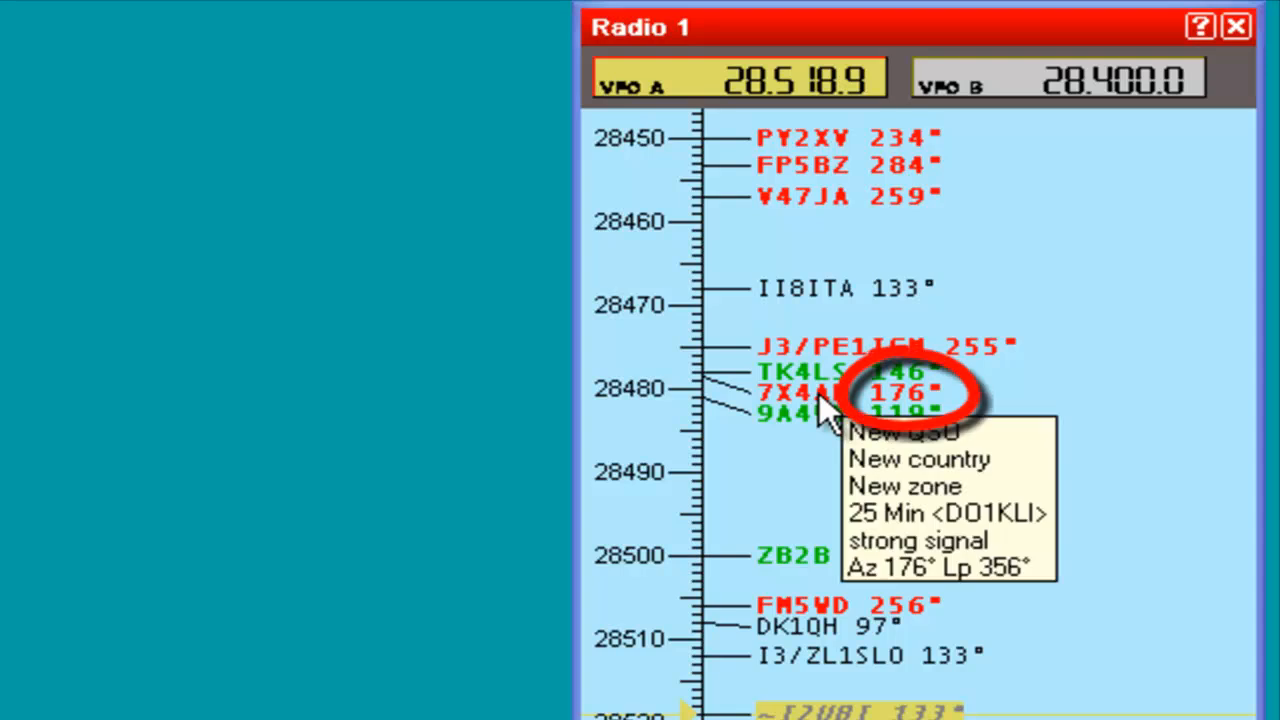
pyautogui.moveTo(825, 430)
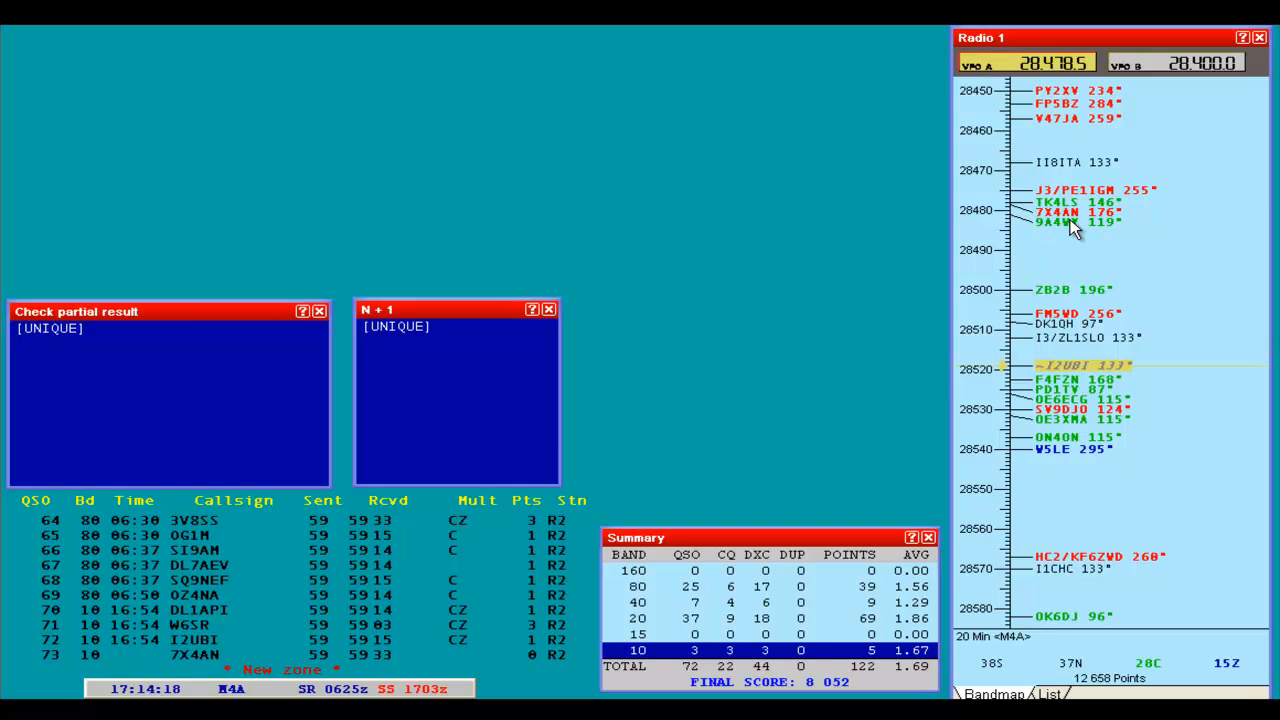
# Step: Log 7X4AN as QSO 73 on 10 metres and set the band map scale to 8:1
pyautogui.press('Enter')
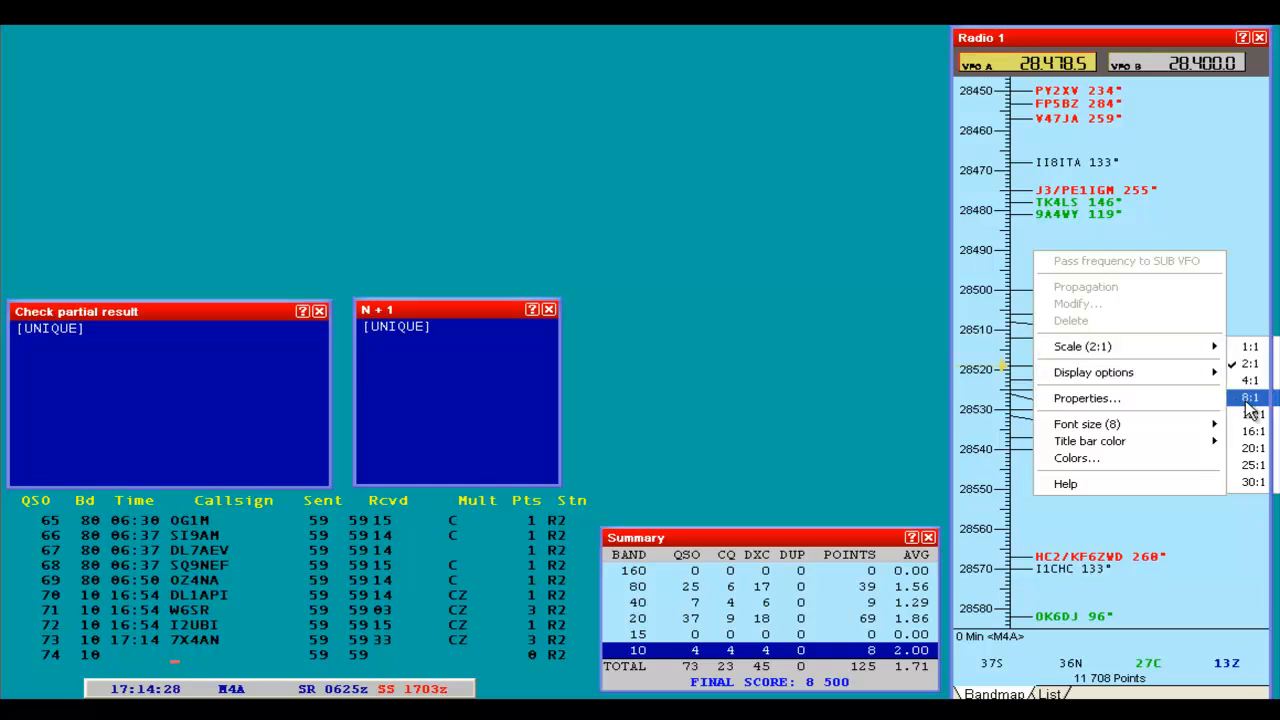
pyautogui.click(1246, 398)
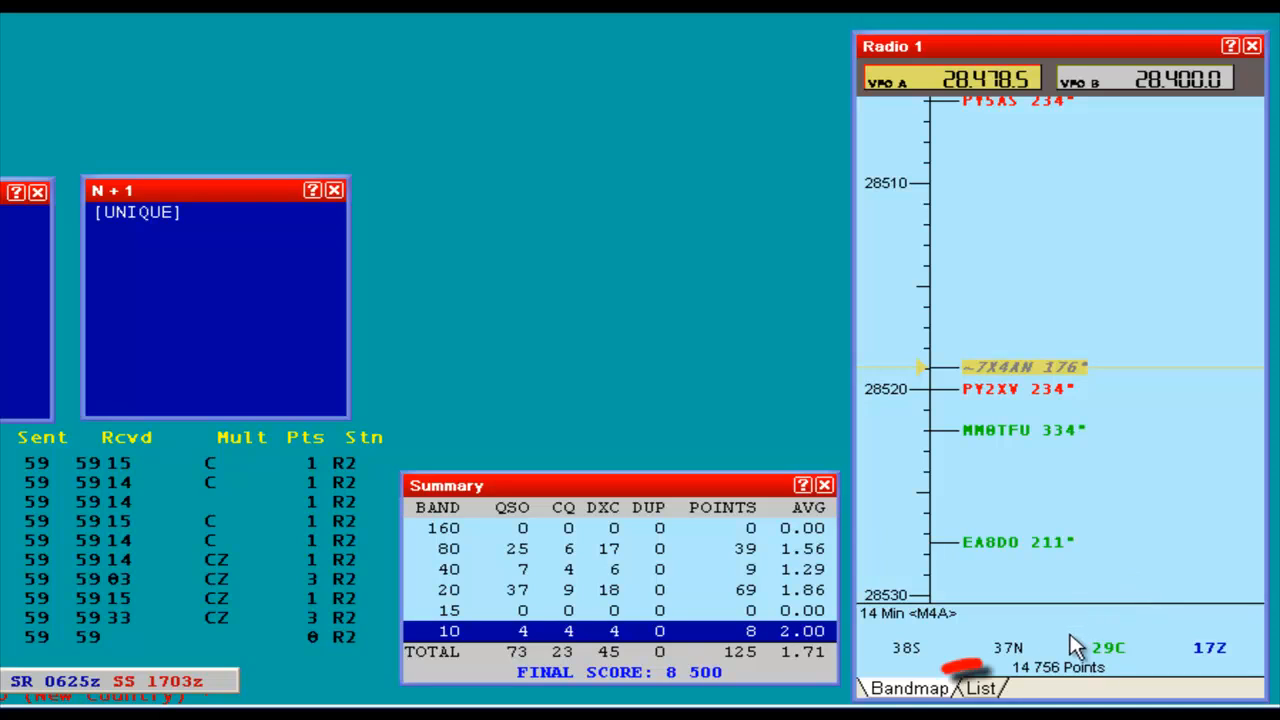
# Step: Switch the Radio 1 band map from the graphical view to the frequency-sorted spot list
pyautogui.click(987, 688)
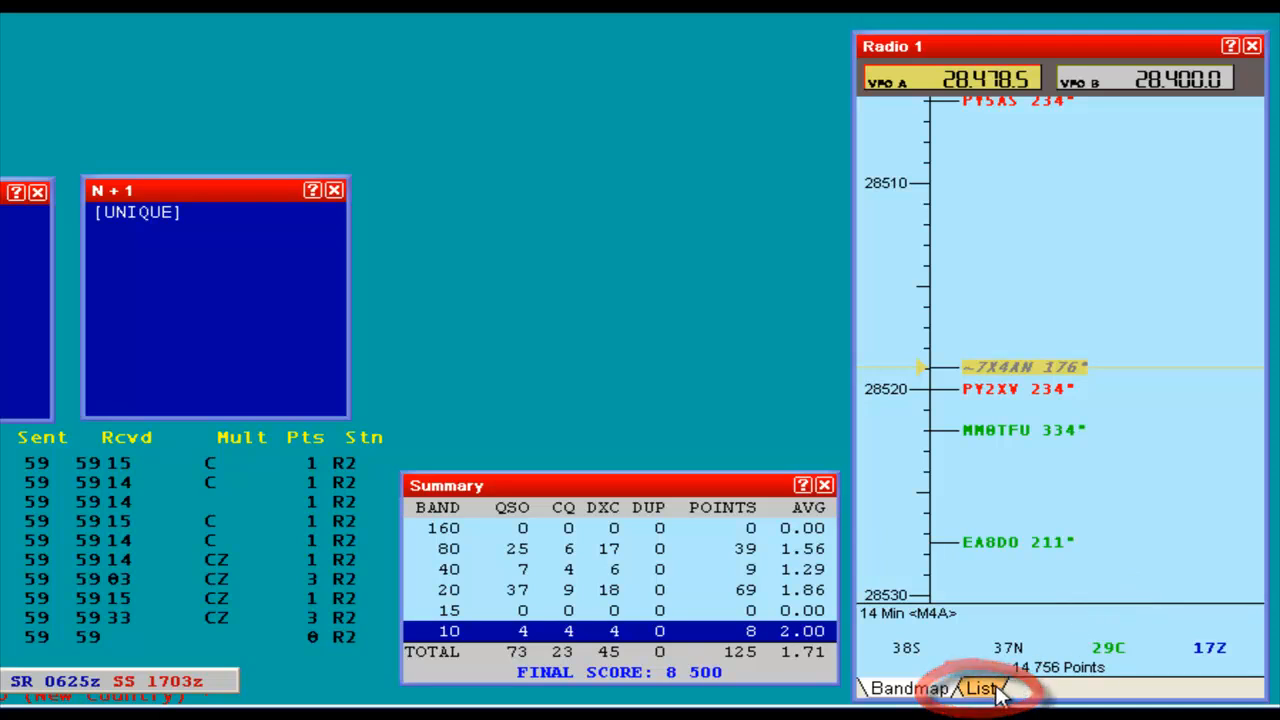
pyautogui.click(993, 686)
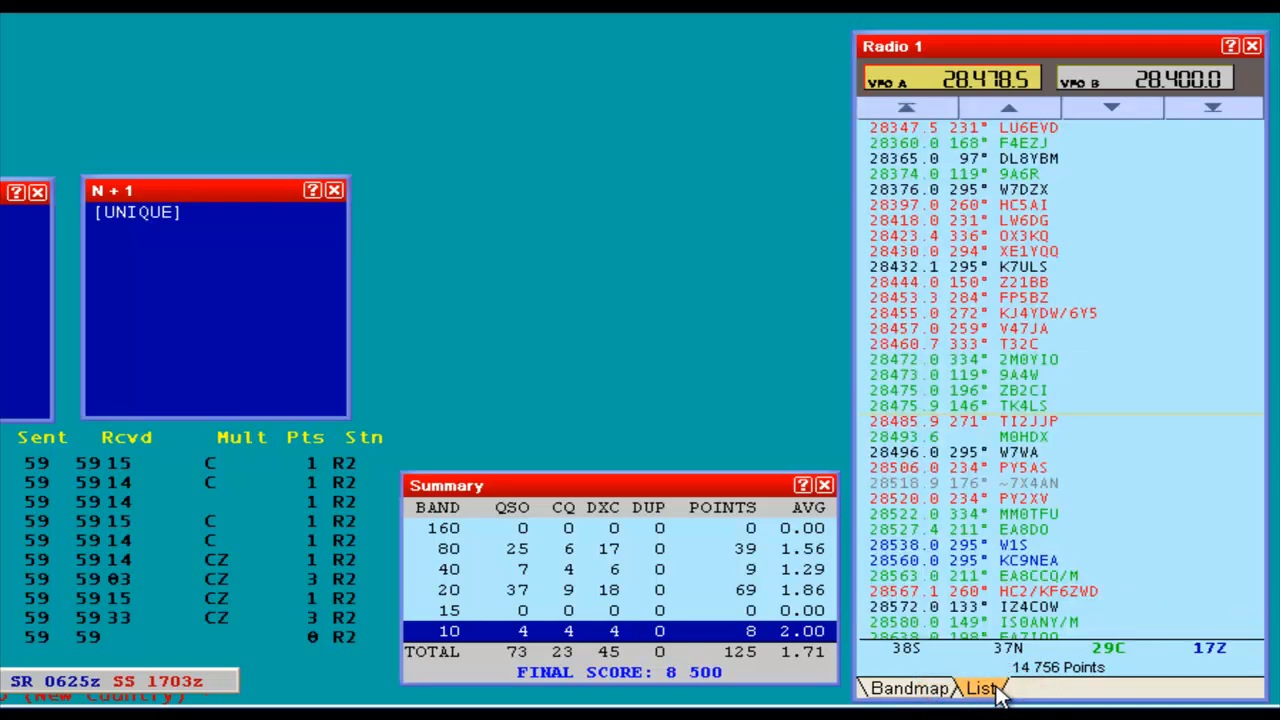
pyautogui.click(998, 687)
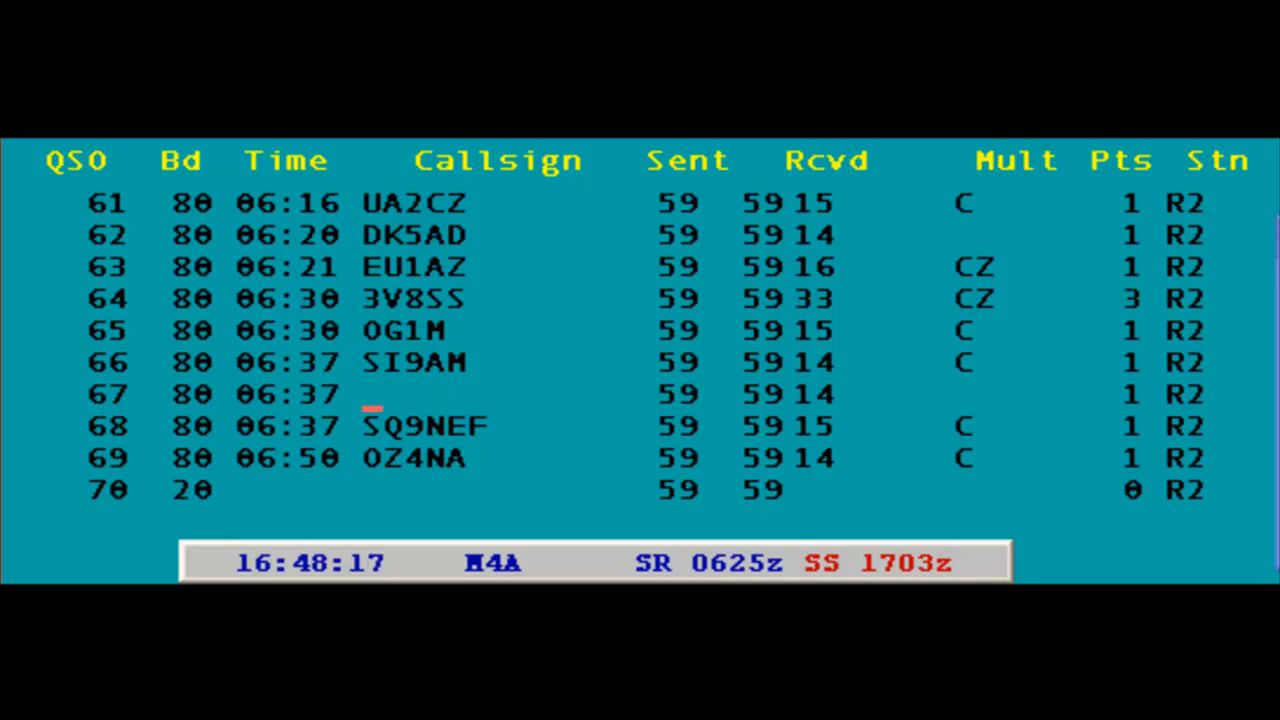
pyautogui.write('M4A')
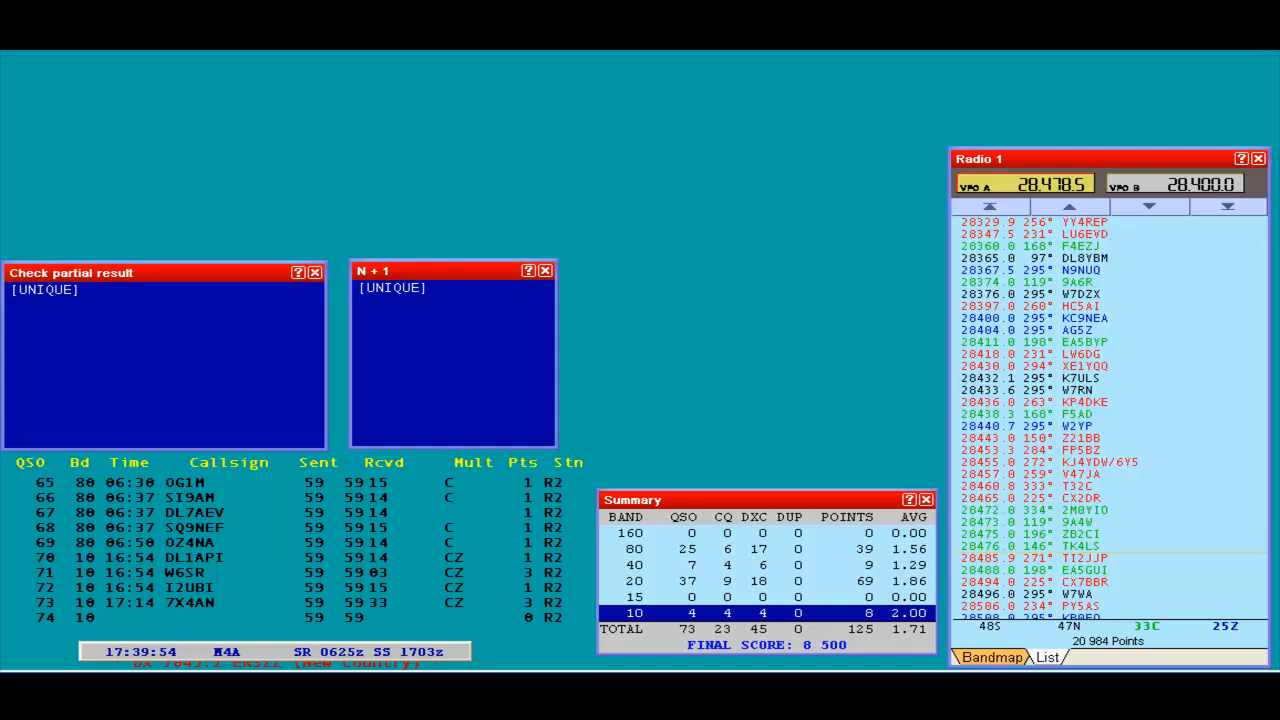
# Step: Send the Gab chat message 'Do you think I should try 15m?' to the other stations via Alt+G
pyautogui.press('Alt+G')
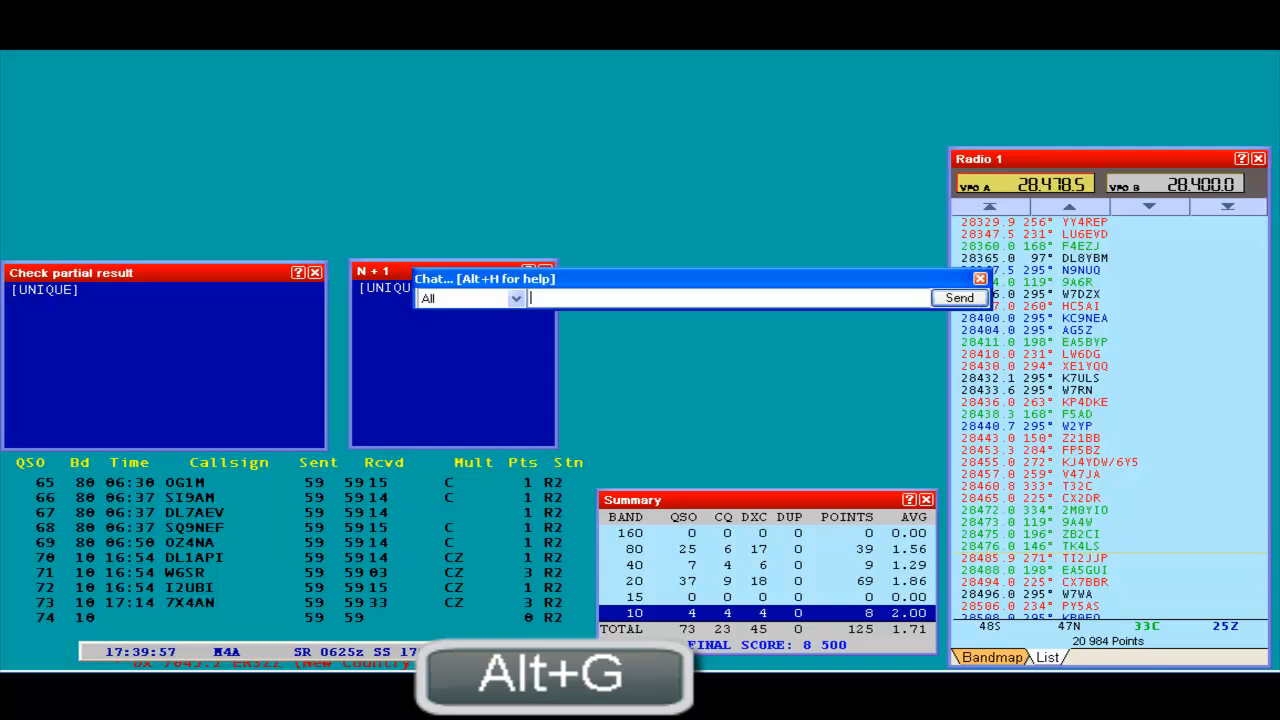
pyautogui.write('Do you th')
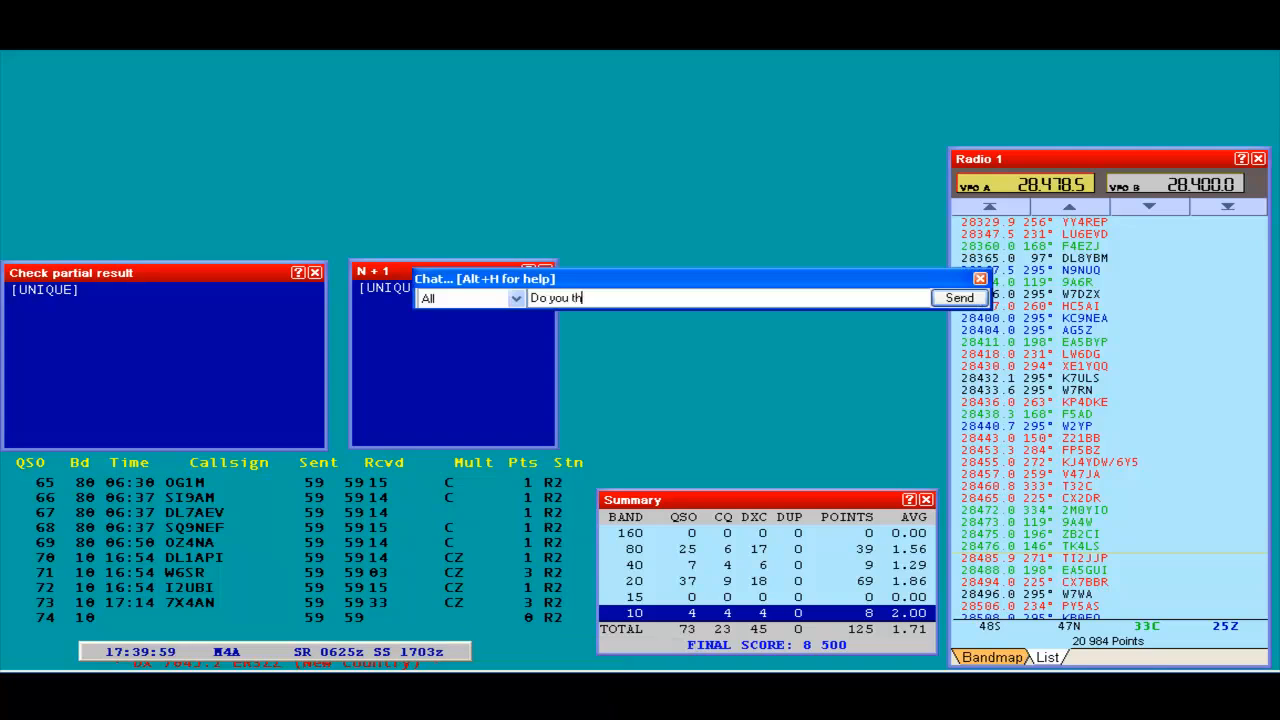
pyautogui.write('ink I should')
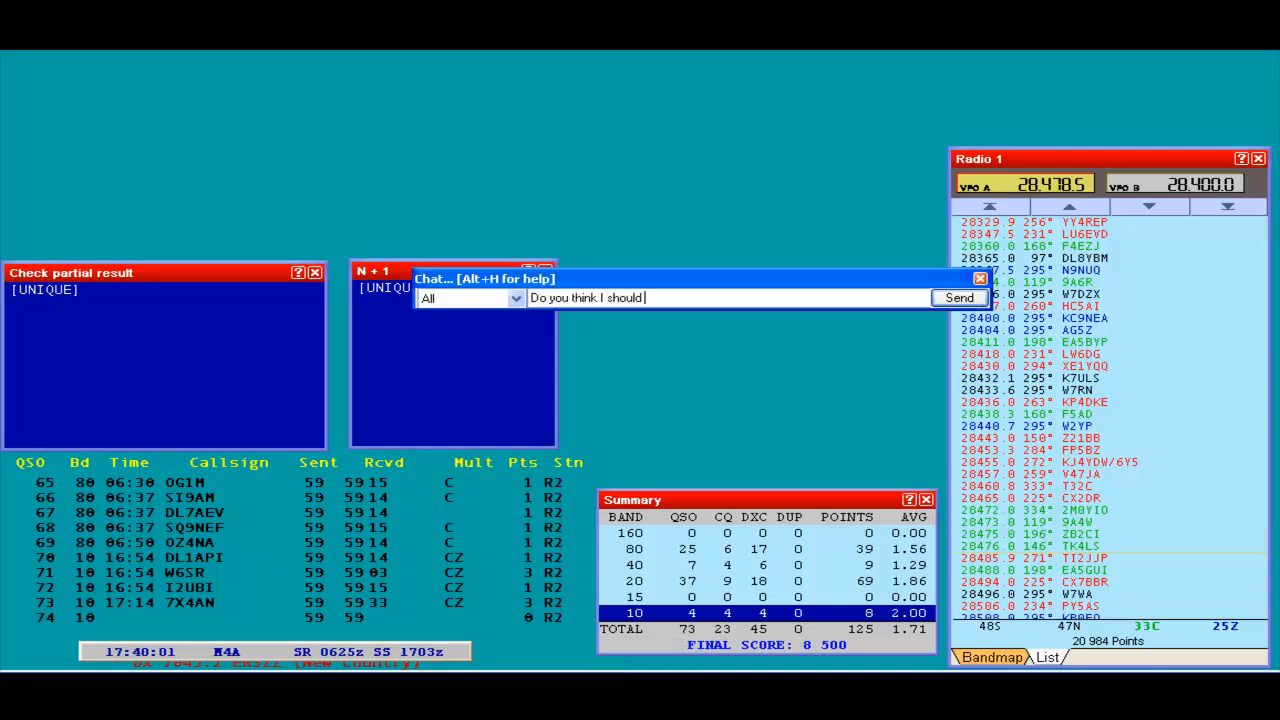
pyautogui.write('try 15m')
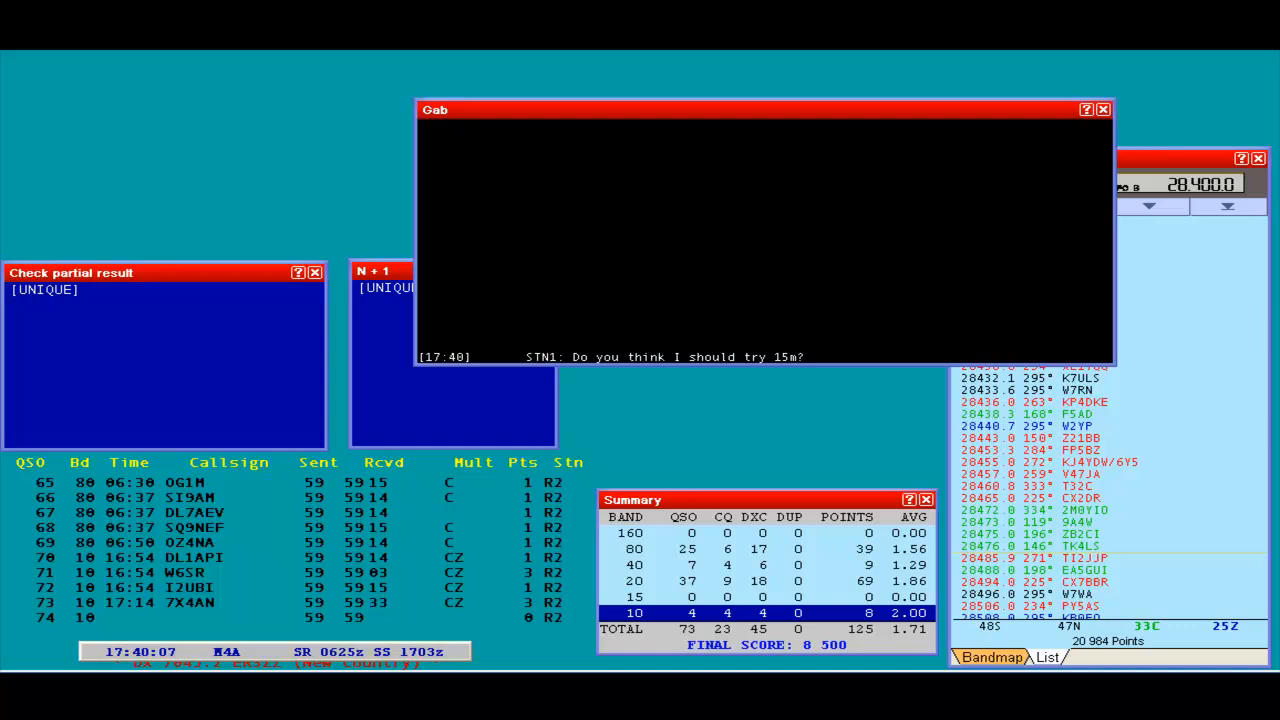
pyautogui.click(1102, 114)
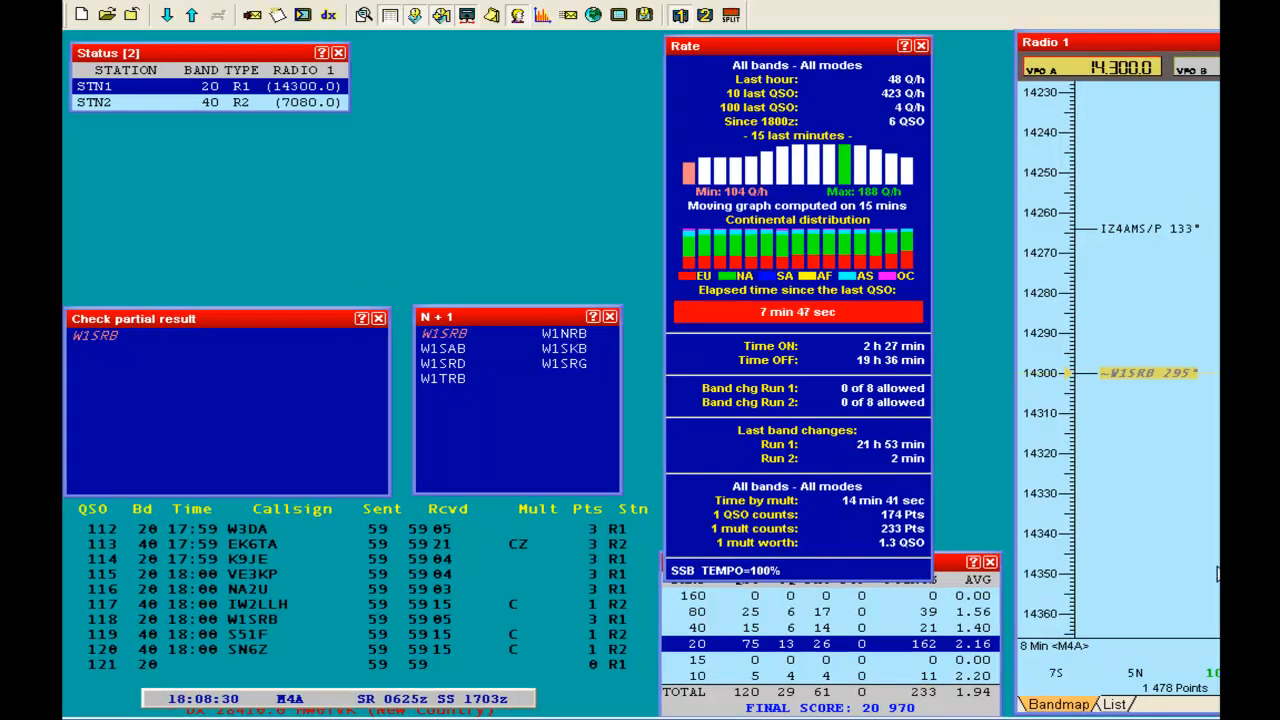
pyautogui.moveTo(596, 50)
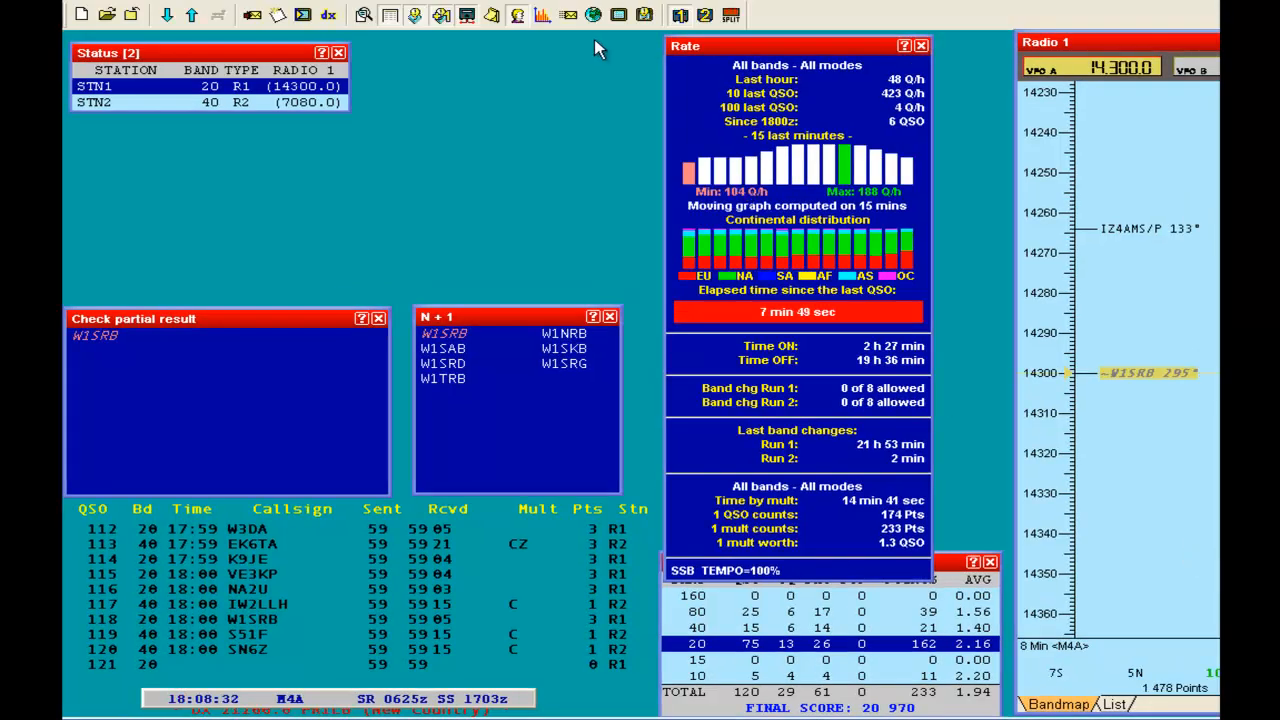
# Step: Open the Map window showing the day/night grey-line from the toolbar globe icon
pyautogui.click(583, 16)
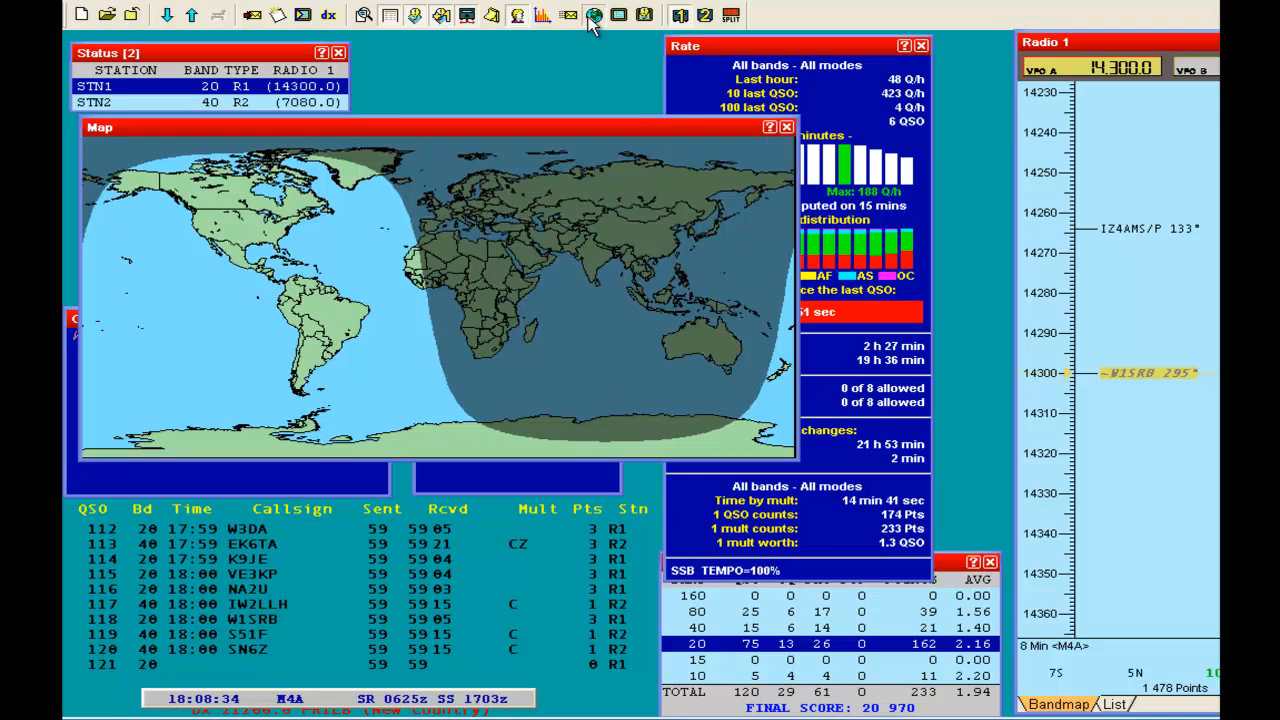